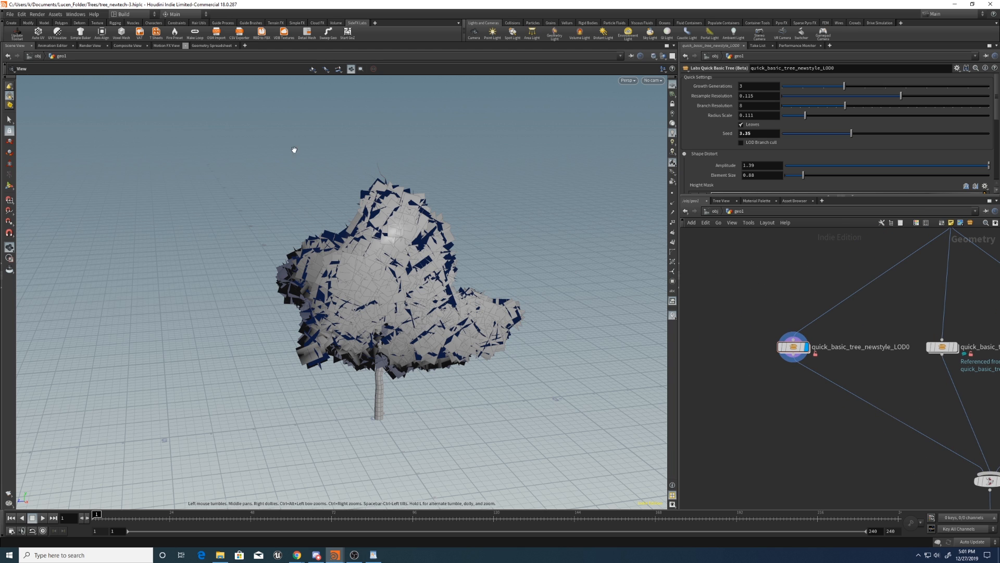
Step: Start a new empty scene and browse the Shelves list for the SideFX Labs shelf
click(9, 14)
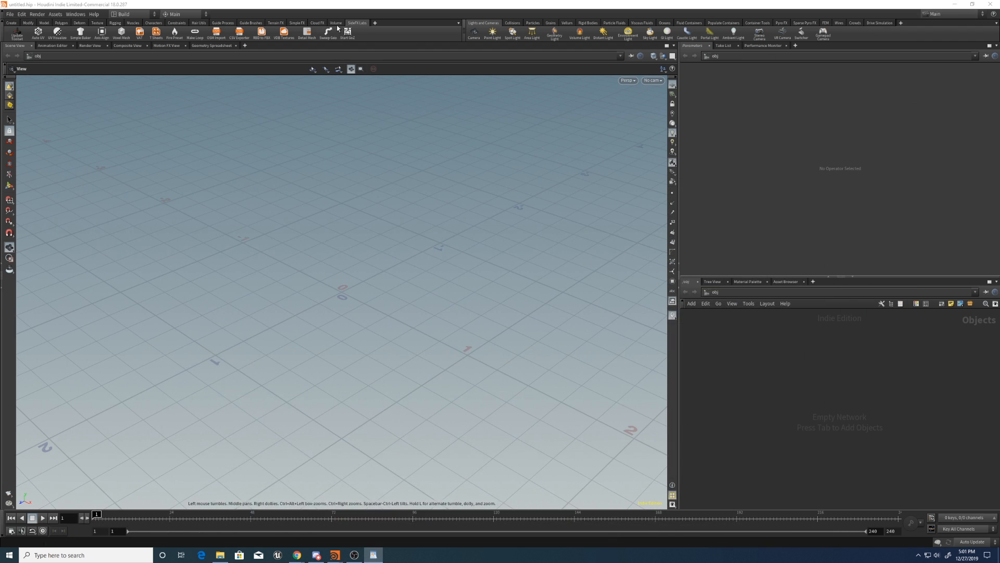
click(375, 23)
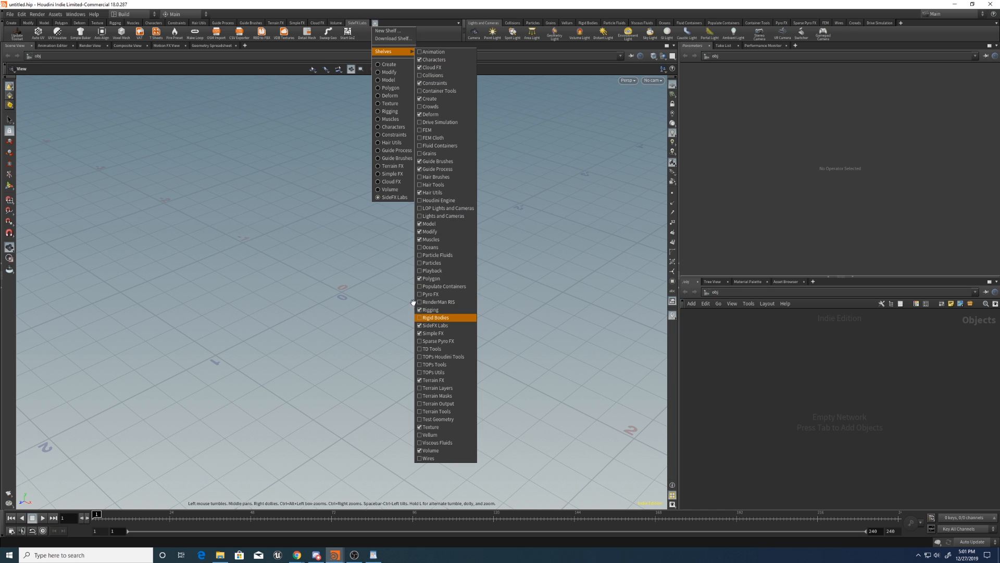
mouse_move(431, 270)
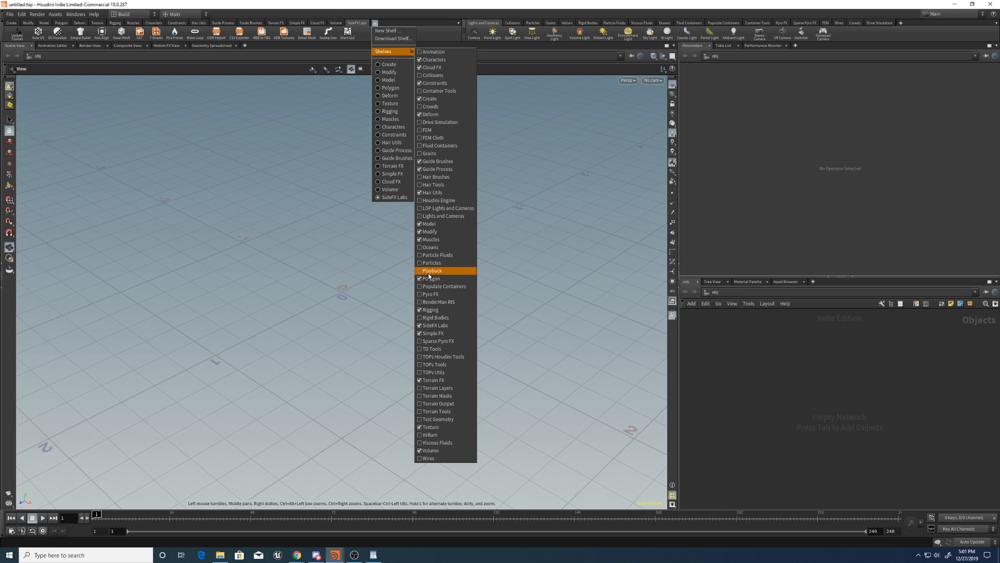
mouse_move(443, 216)
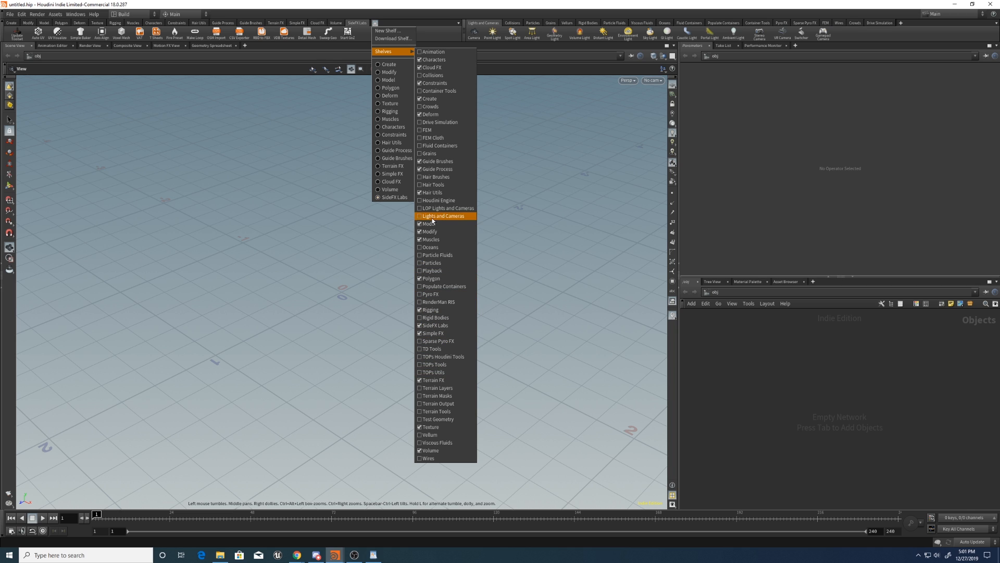
mouse_move(436, 325)
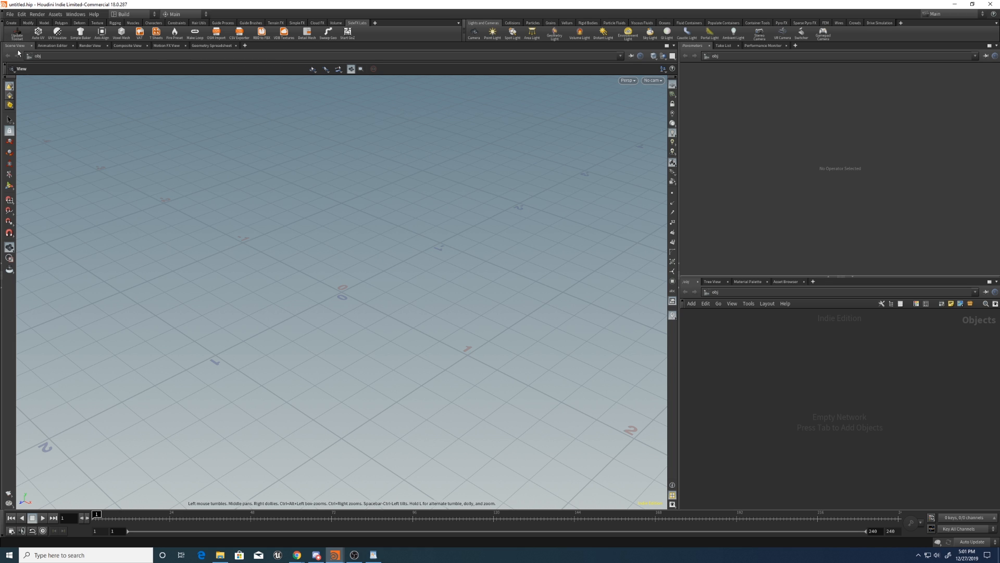
Step: Check the SideFX Labs Update Toolset dialog, choosing release 297 (local)
click(357, 23)
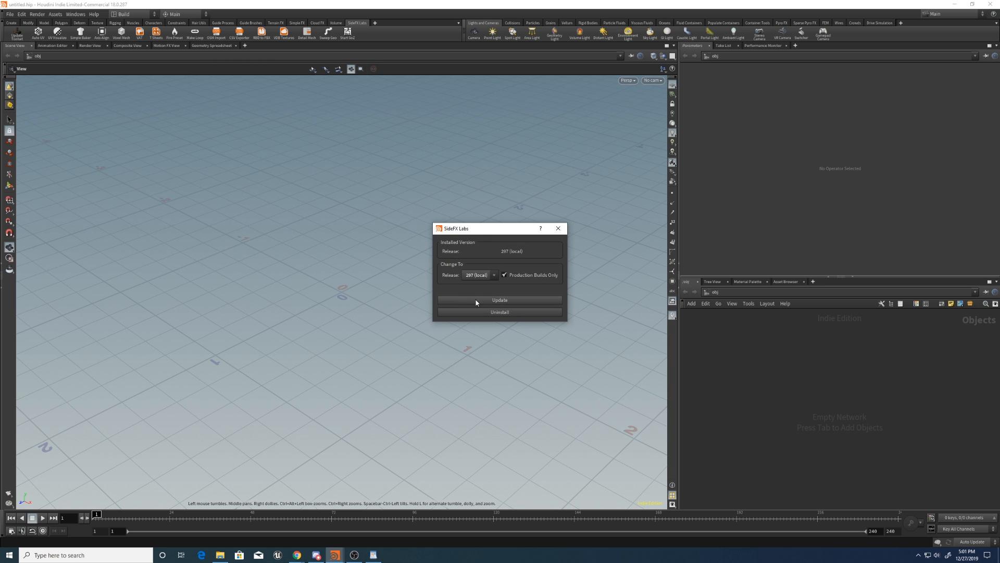
click(479, 274)
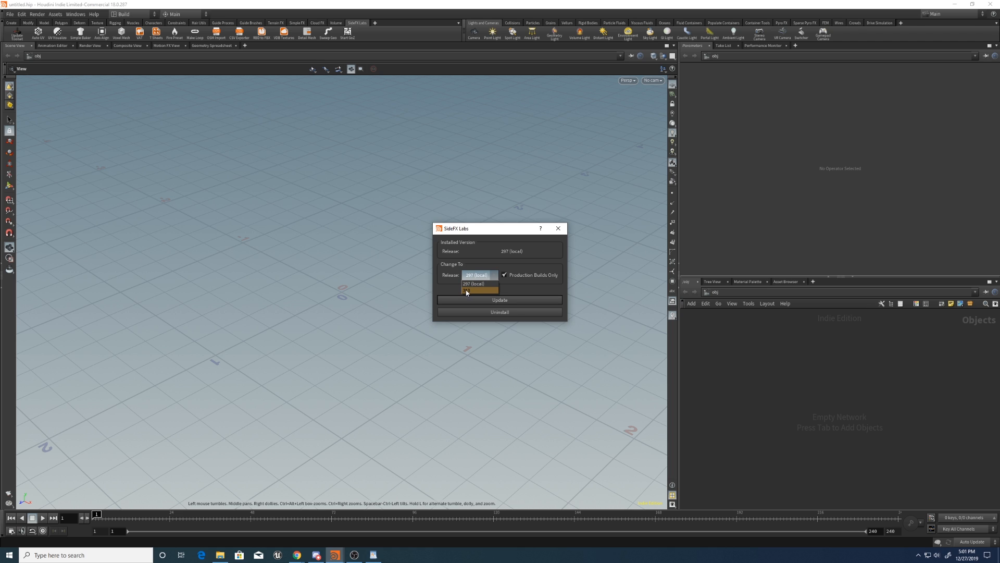
click(477, 289)
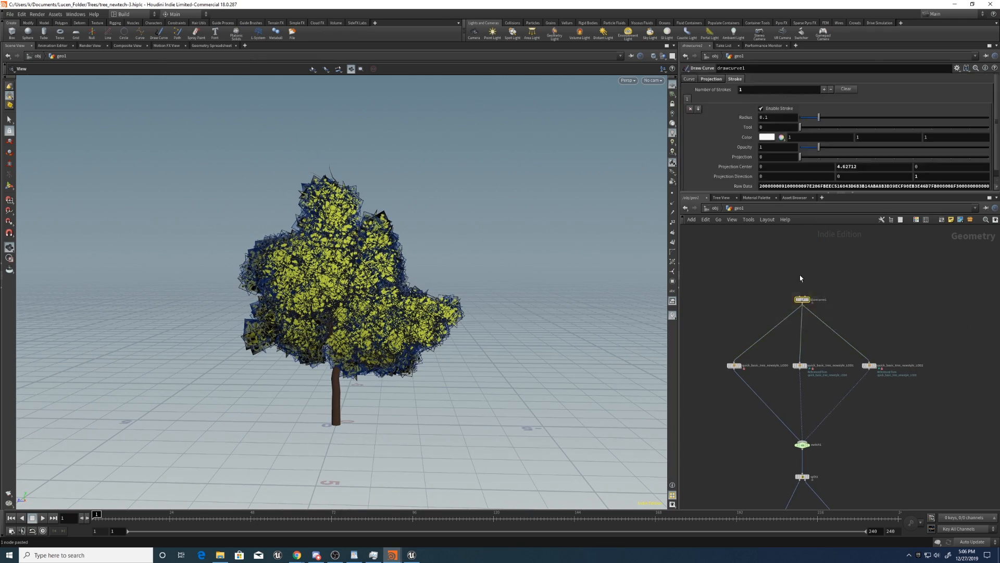
Step: Display the drawcurve stroke and frame the quick_basic_tree LOD nodes in tree_nextech-3.hipnc
click(802, 299)
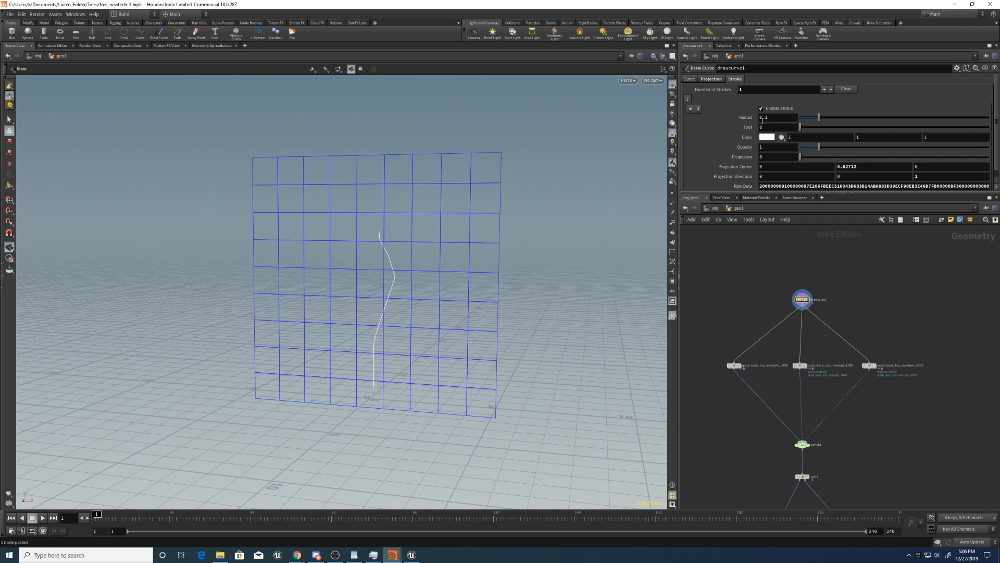
click(846, 89)
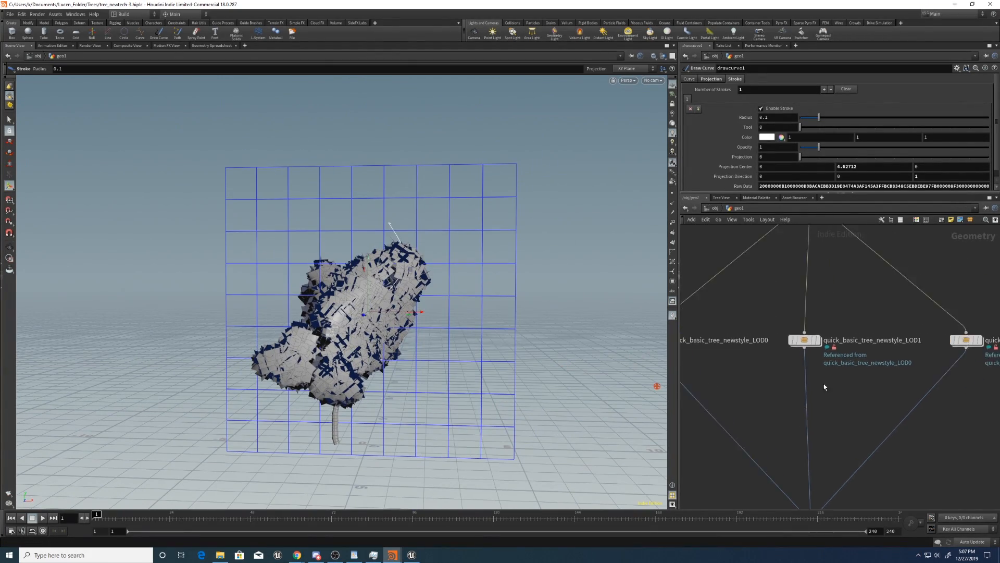
click(803, 340)
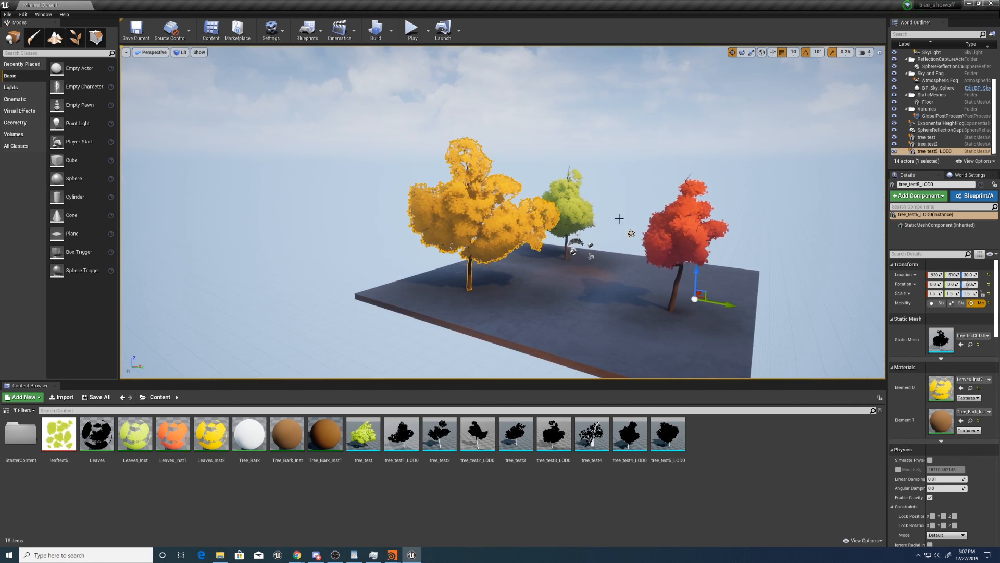
Step: Select BP_Sky_Sphere in the tree_showoff level, then return to the empty Houdini scene
click(938, 87)
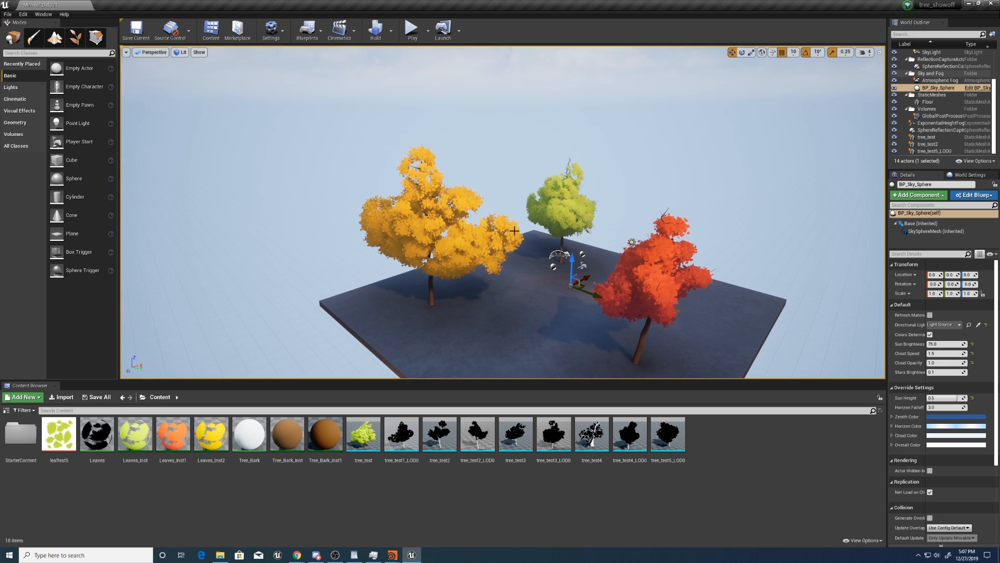
click(392, 554)
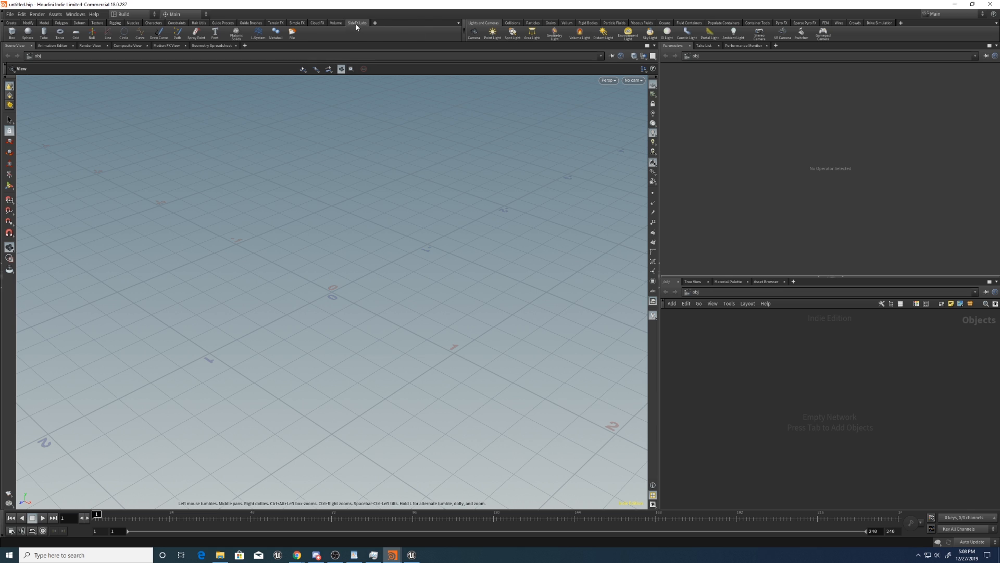
Step: Enable the SideFX Labs shelf and run Update Toolset with release 297 (local) selected
click(356, 23)
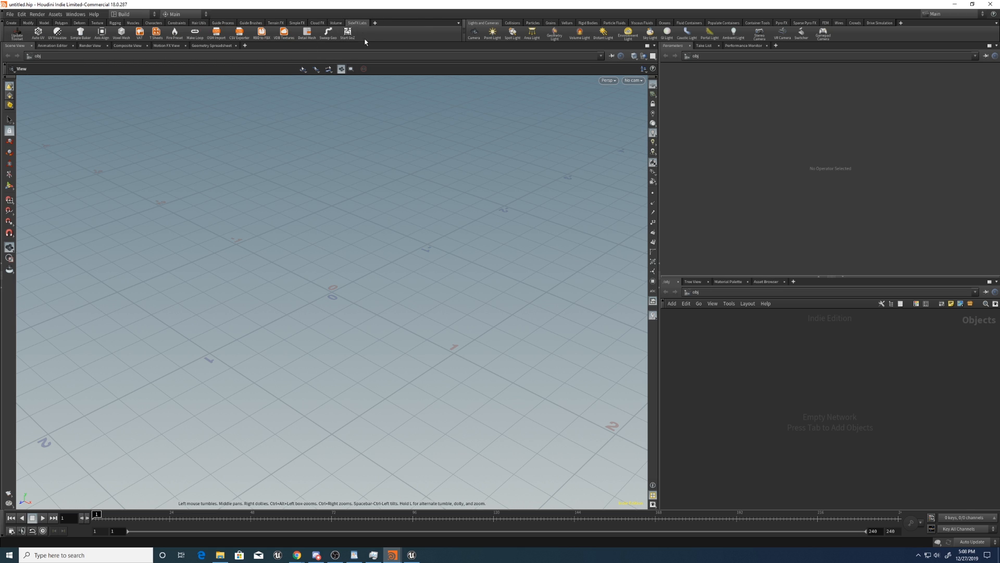
mouse_move(124, 66)
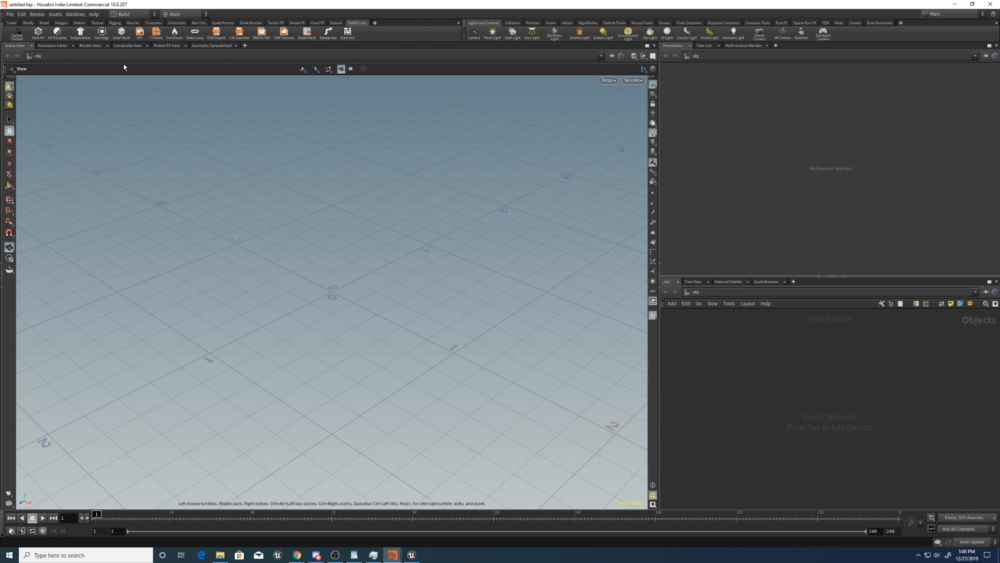
click(375, 23)
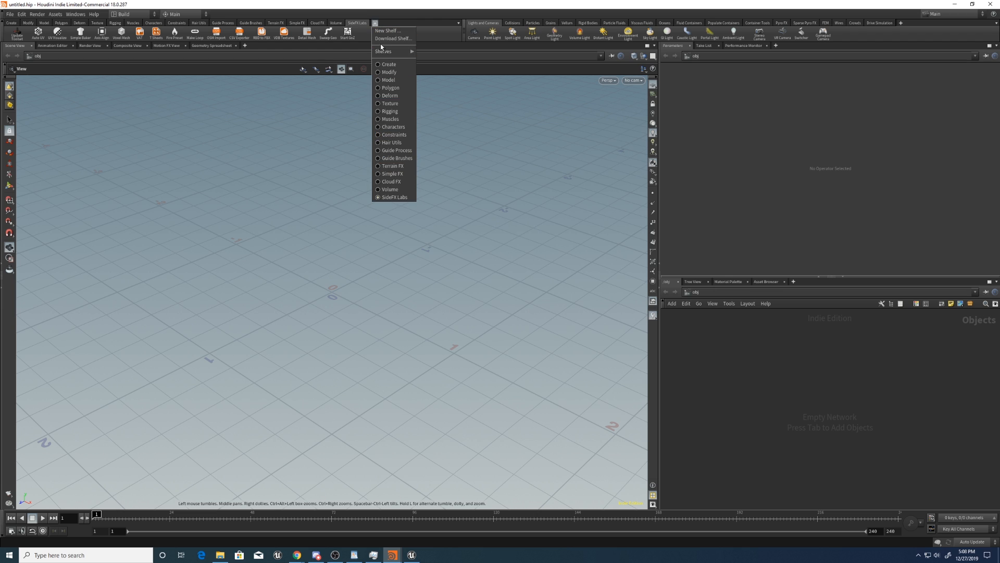
mouse_move(383, 51)
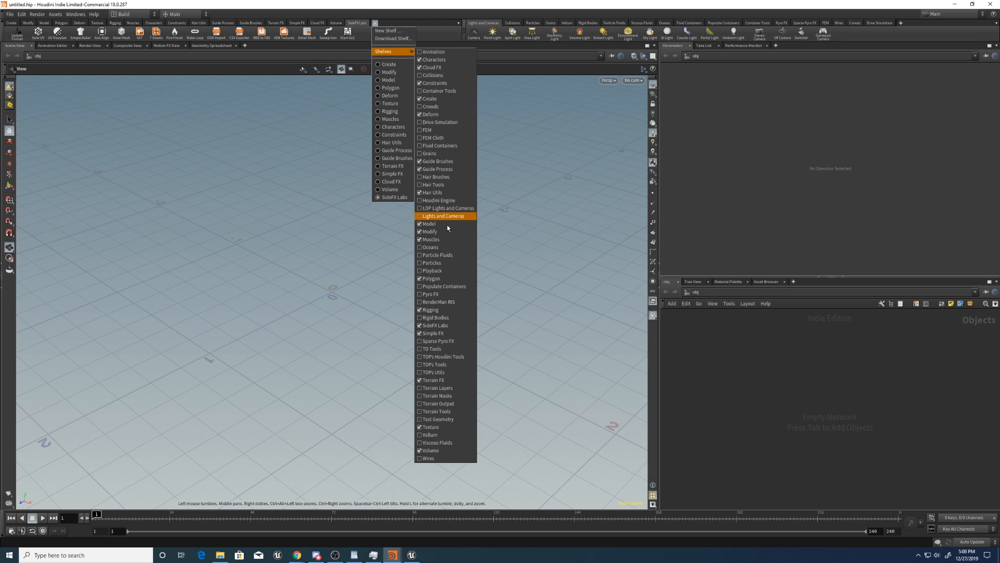
mouse_move(434, 326)
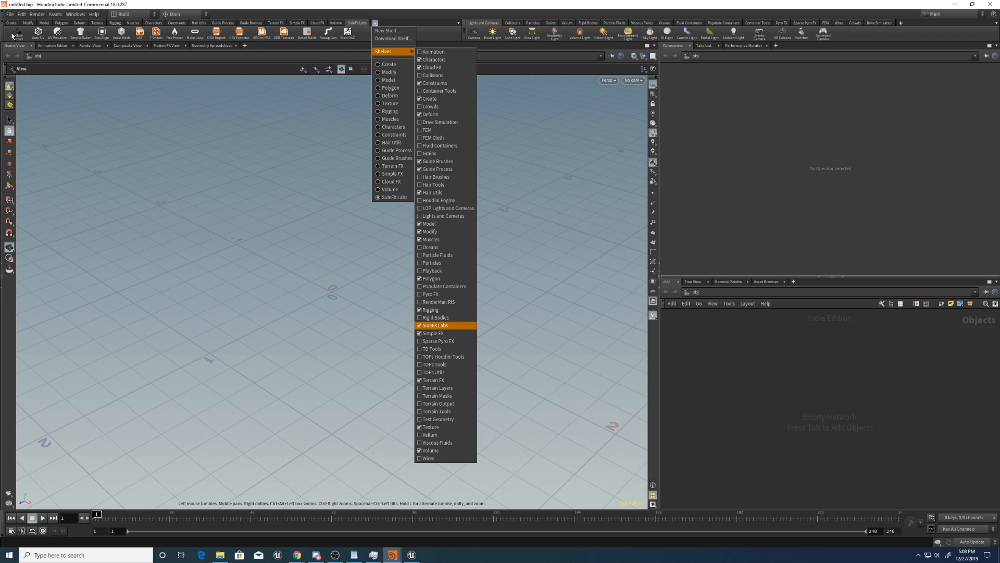
click(419, 131)
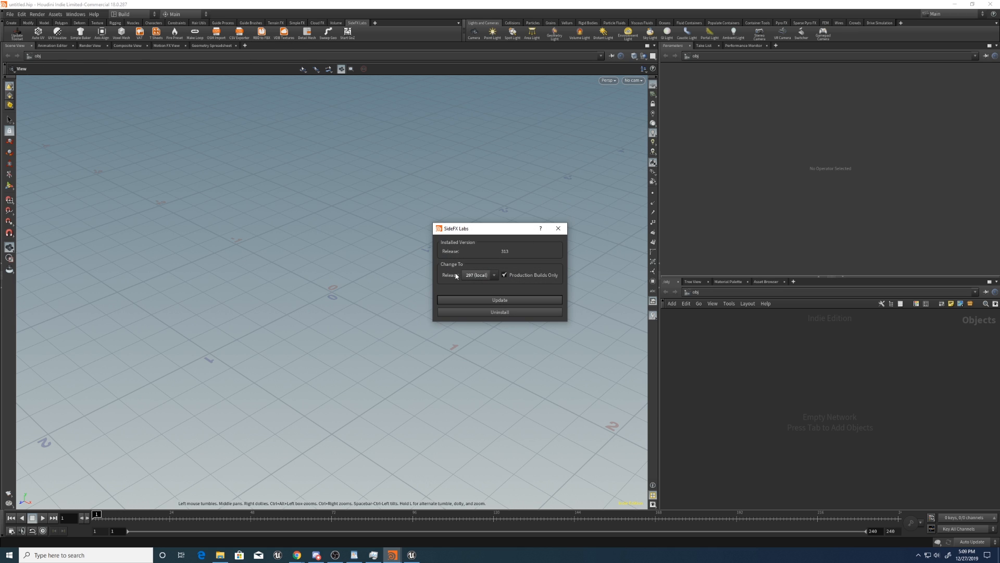
click(478, 275)
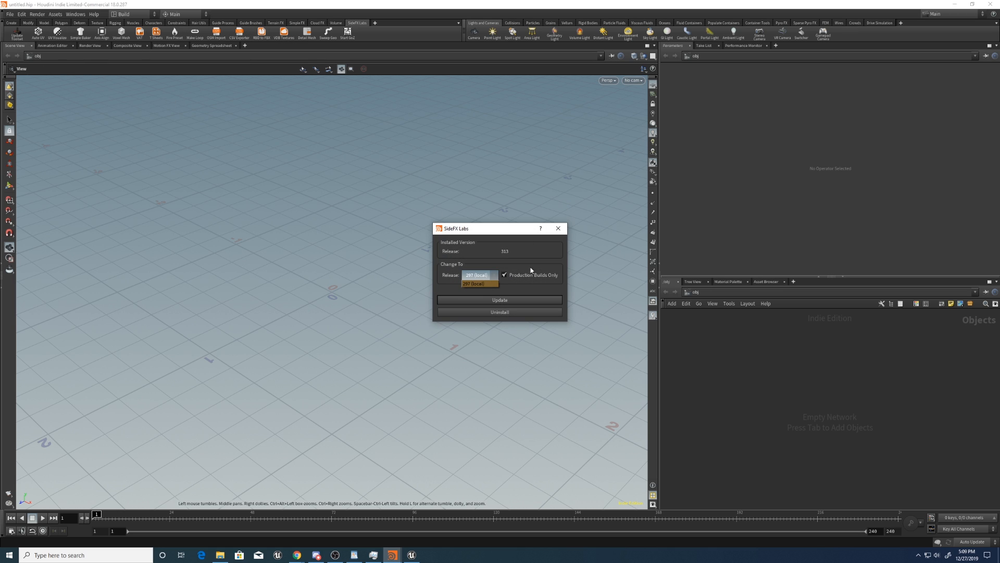
click(477, 282)
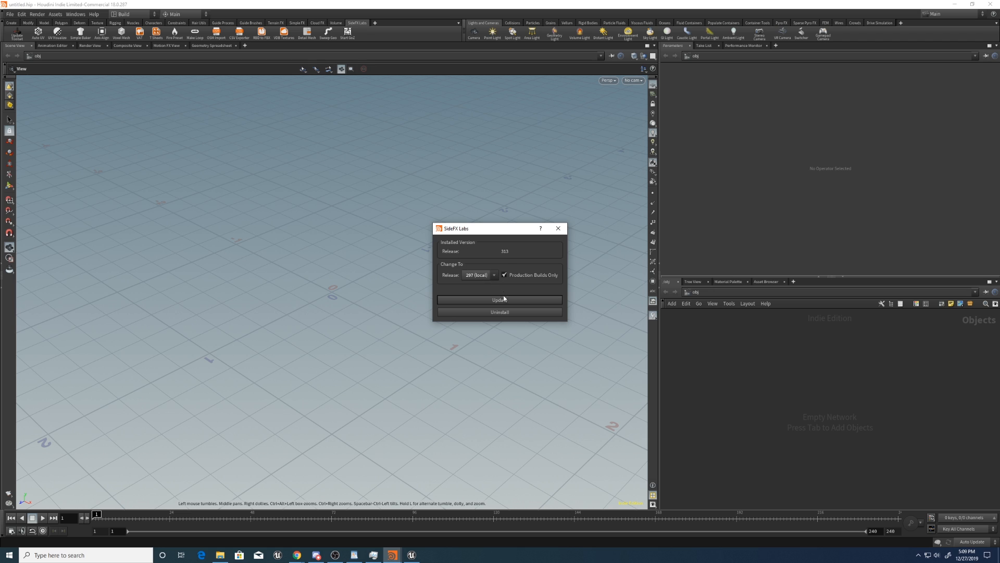
mouse_move(509, 256)
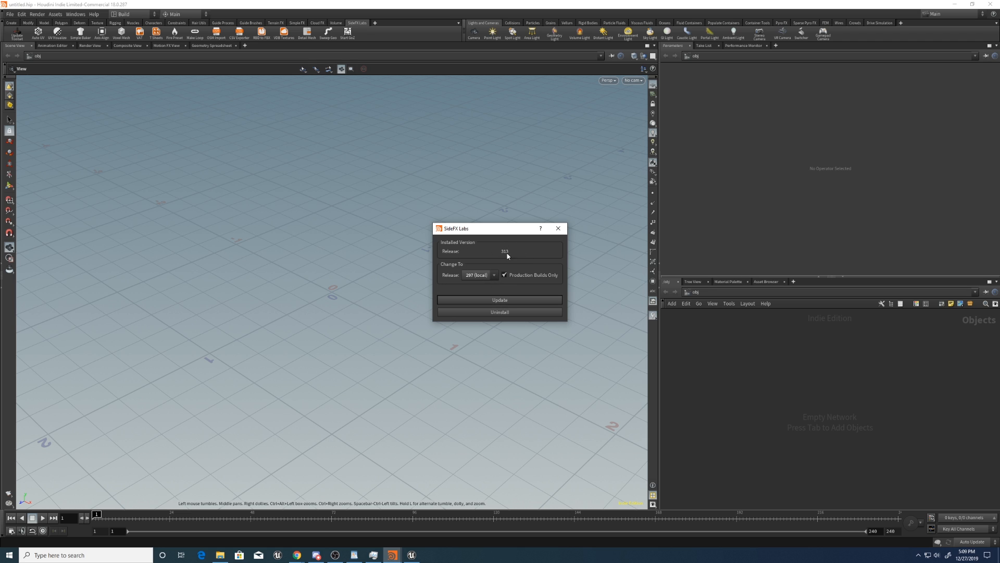
click(558, 229)
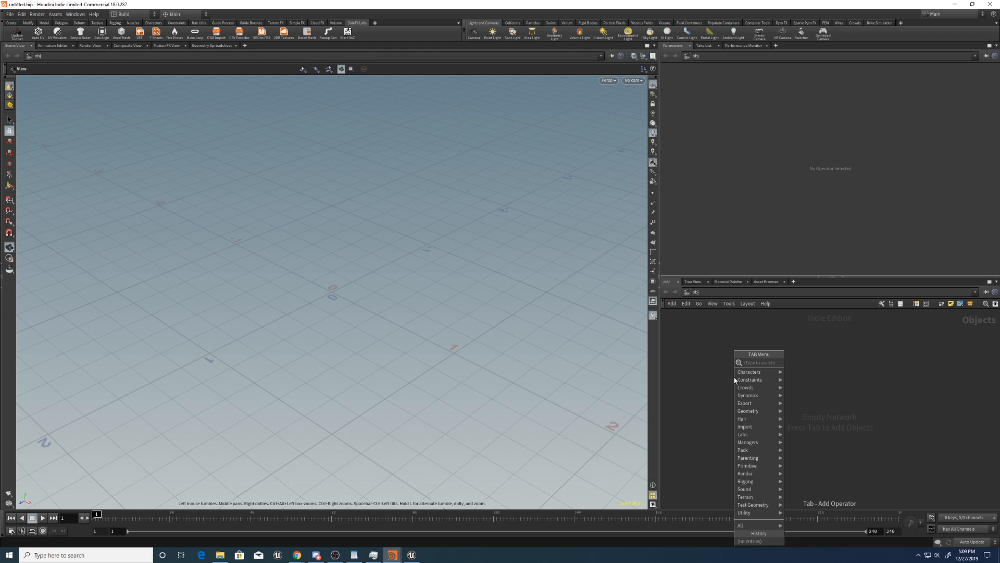
Step: Place a Labs Quick Basic Tree (Beta) node via the Tab menu search 'qua'
click(748, 410)
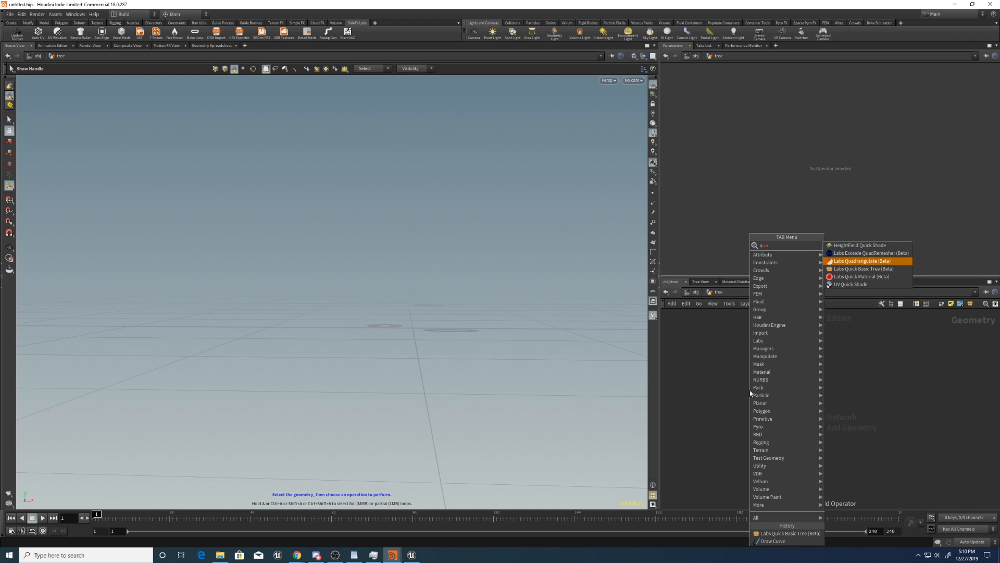
click(861, 269)
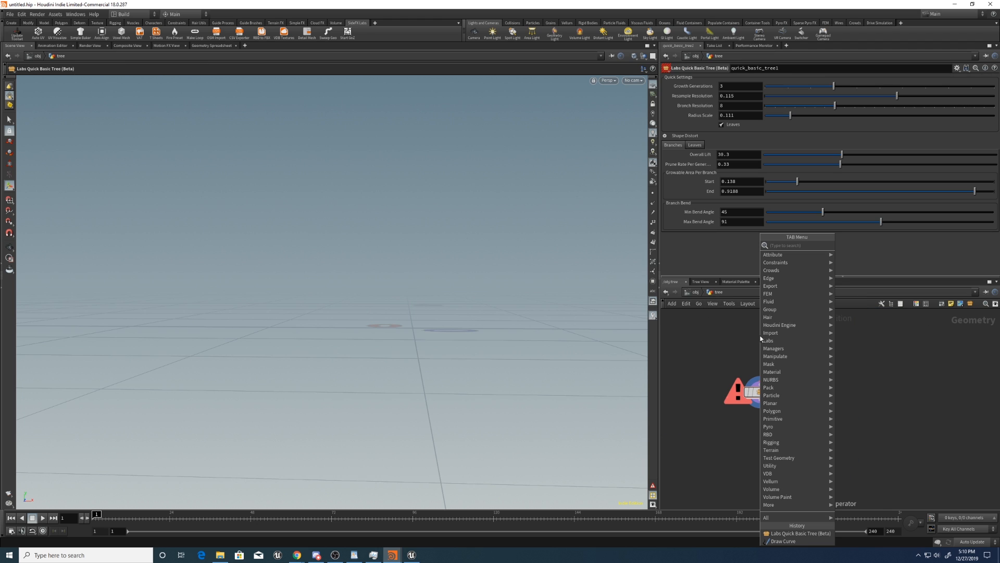
Step: Add a Draw Curve node feeding quick_basic_tree1 and sketch a wavy trunk stroke
click(783, 541)
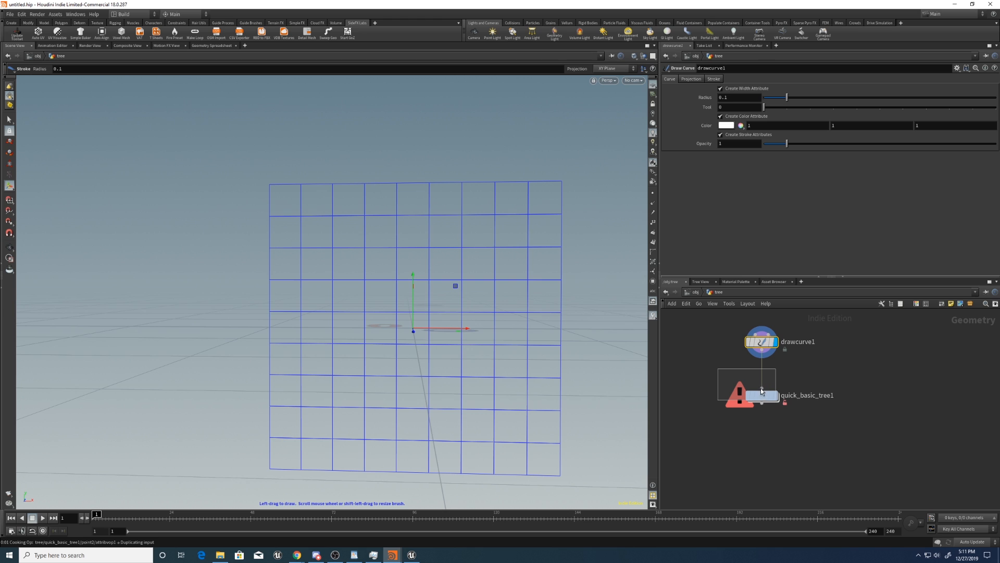
click(761, 395)
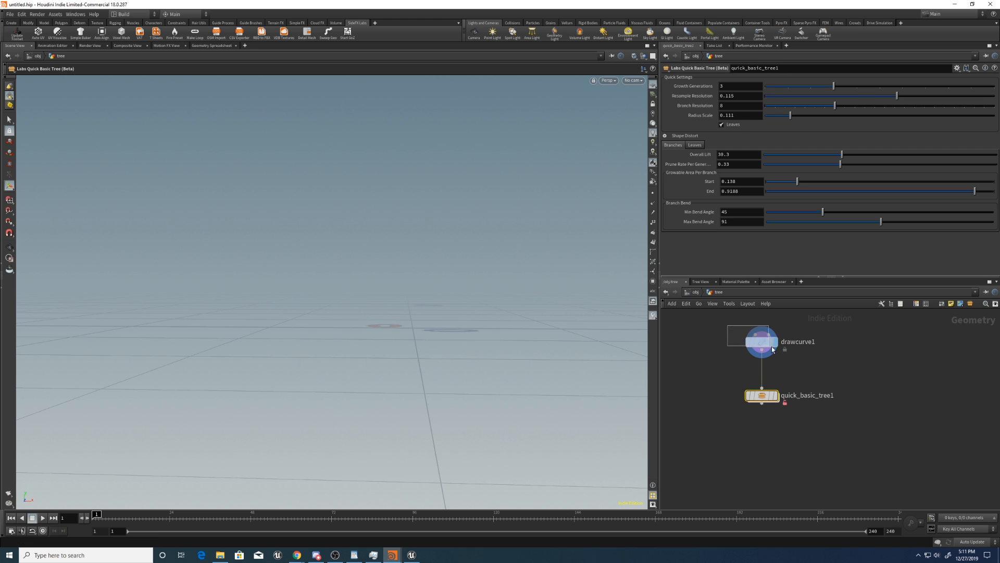
click(761, 341)
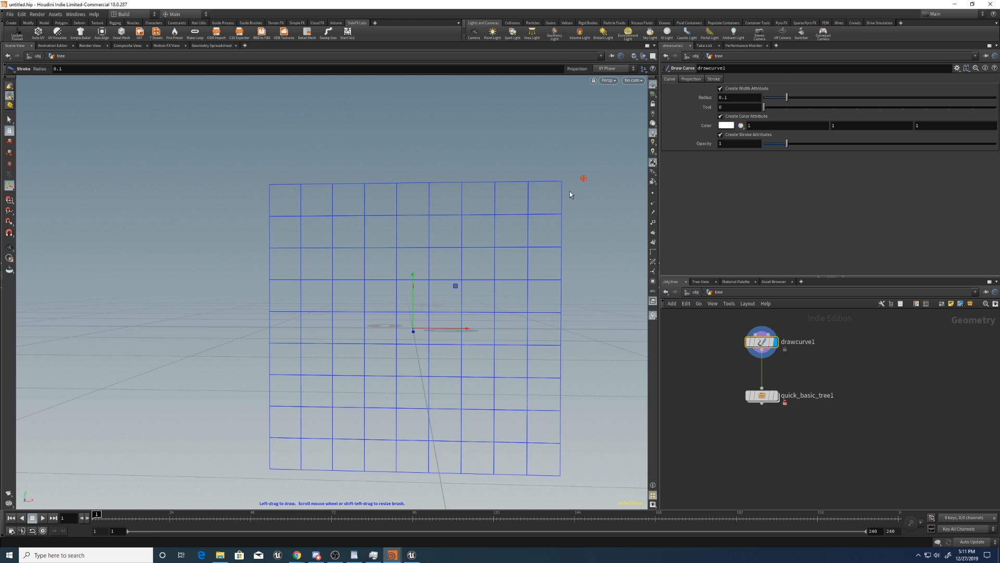
click(690, 78)
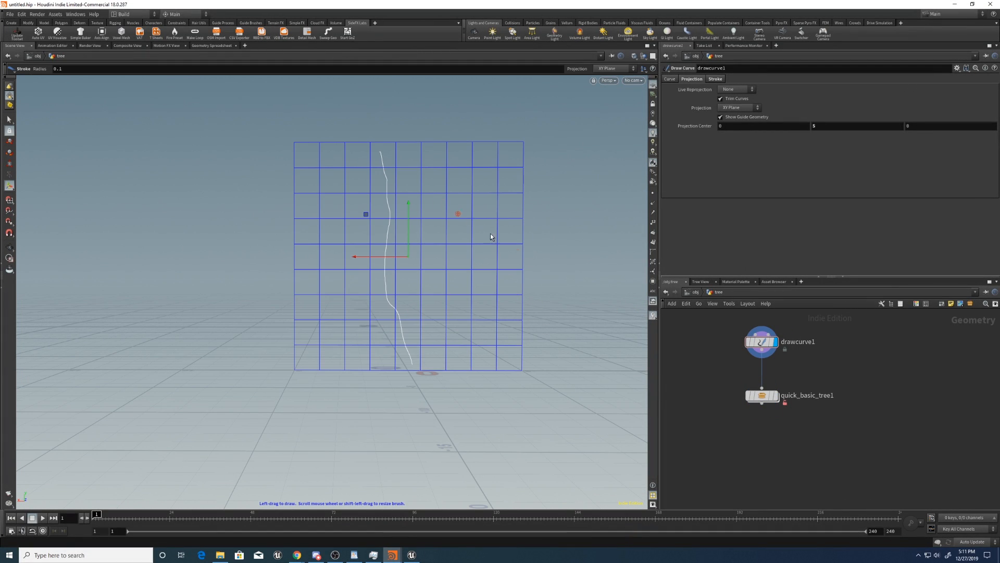
Step: Grow the tree with 4 generations and finer resampling, then add a fresh Quick Basic Tree node
click(761, 395)
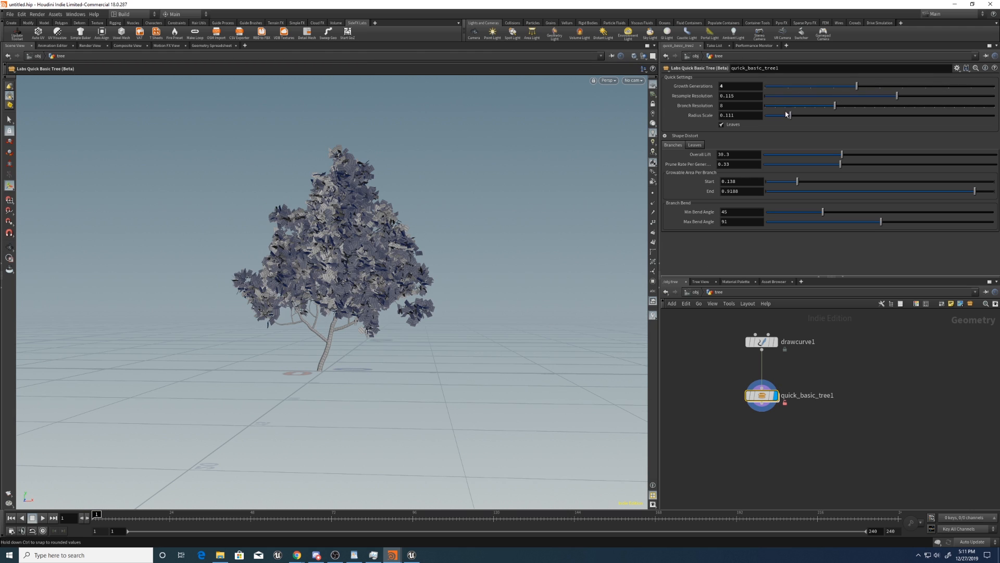
mouse_move(770, 101)
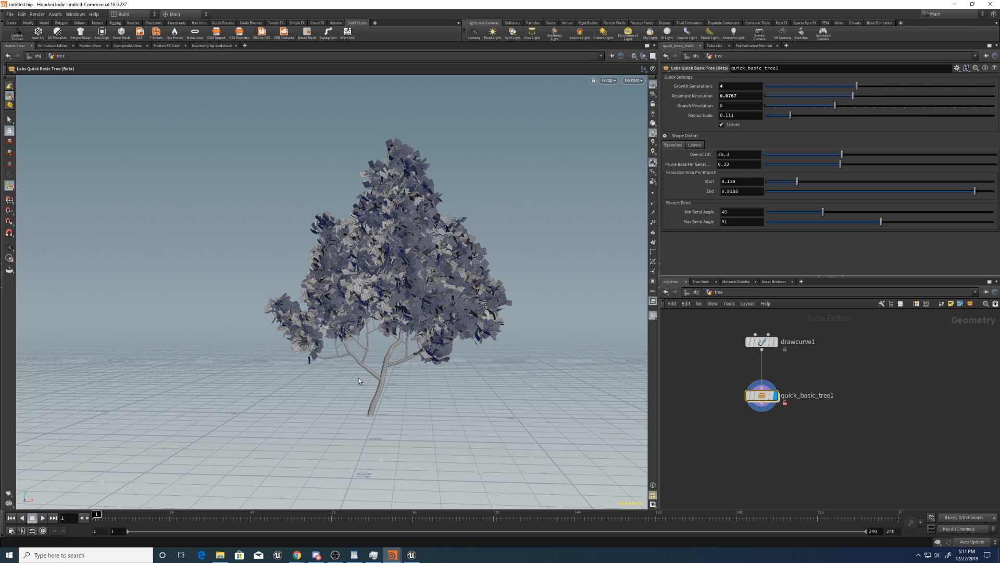
mouse_move(800, 142)
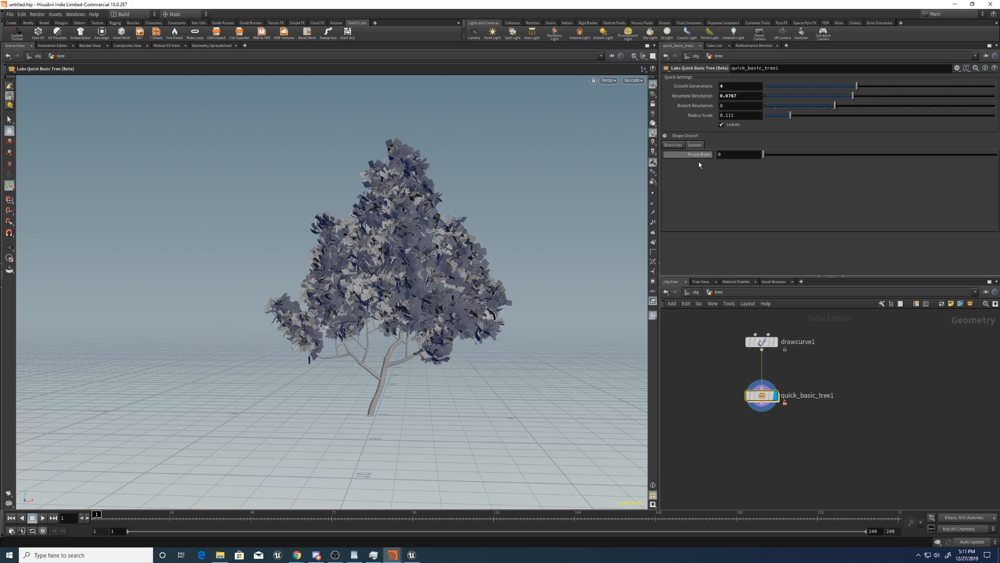
click(673, 145)
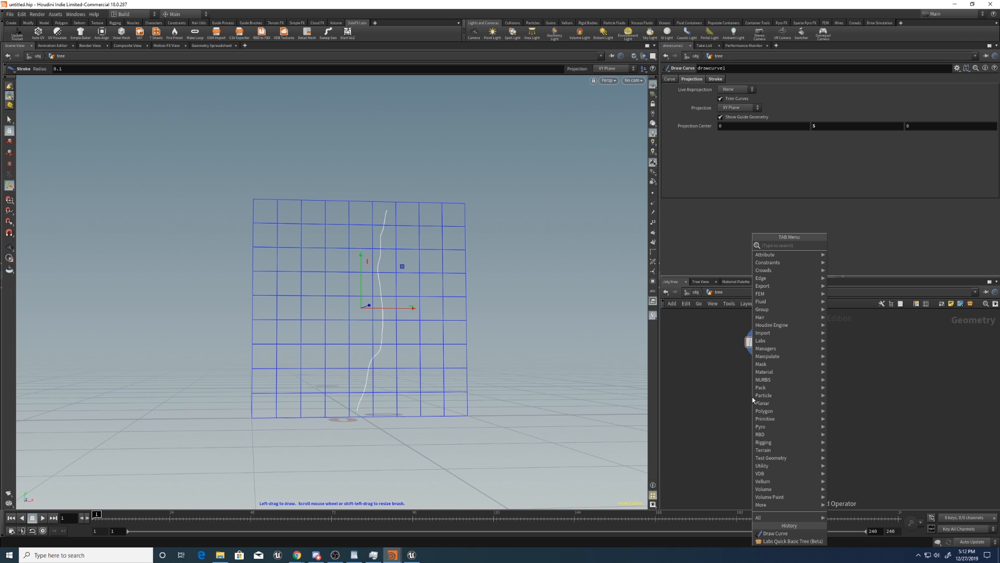
text(quick)
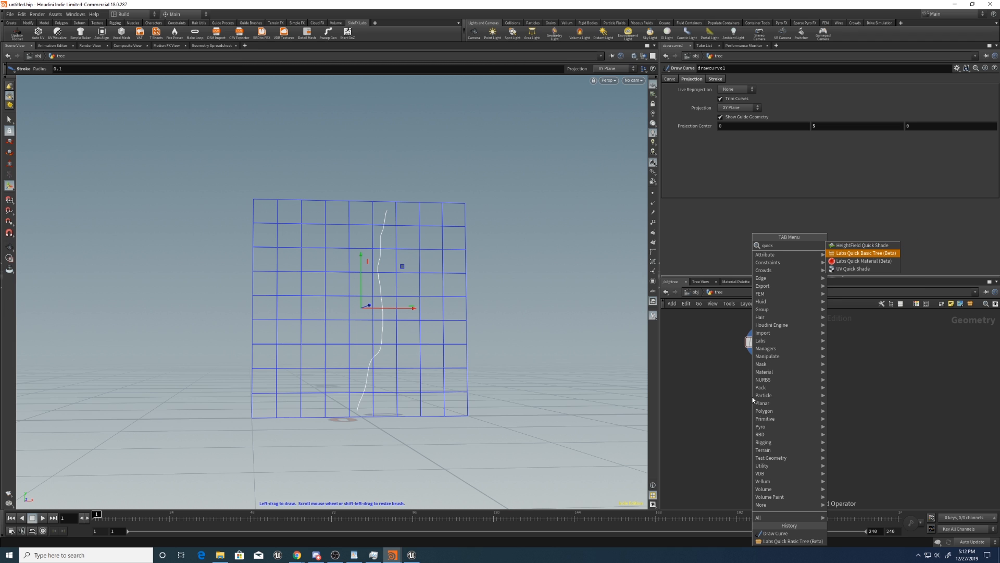
click(862, 252)
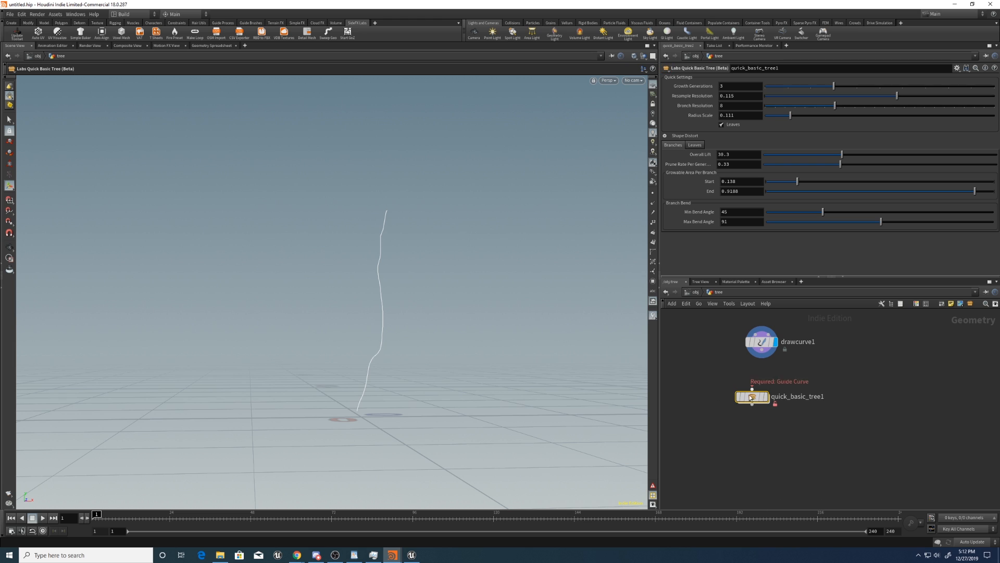
Step: Dive inside quick_basic_tree1 to reach its internal copy-to-points network
double_click(752, 396)
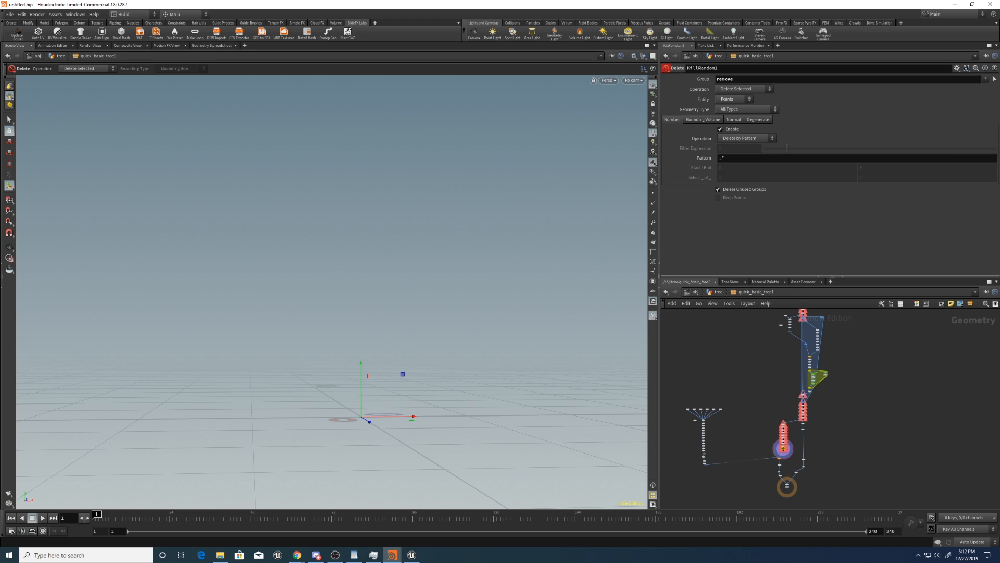
mouse_move(818, 361)
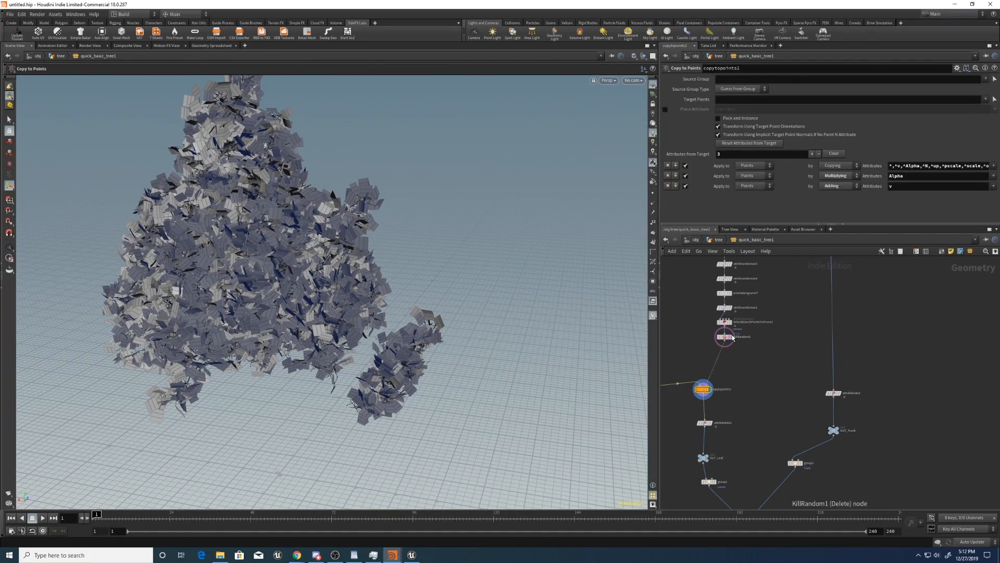
Step: Wire three 2x2 Grid SOPs with different orientations into one Merge node
click(724, 336)
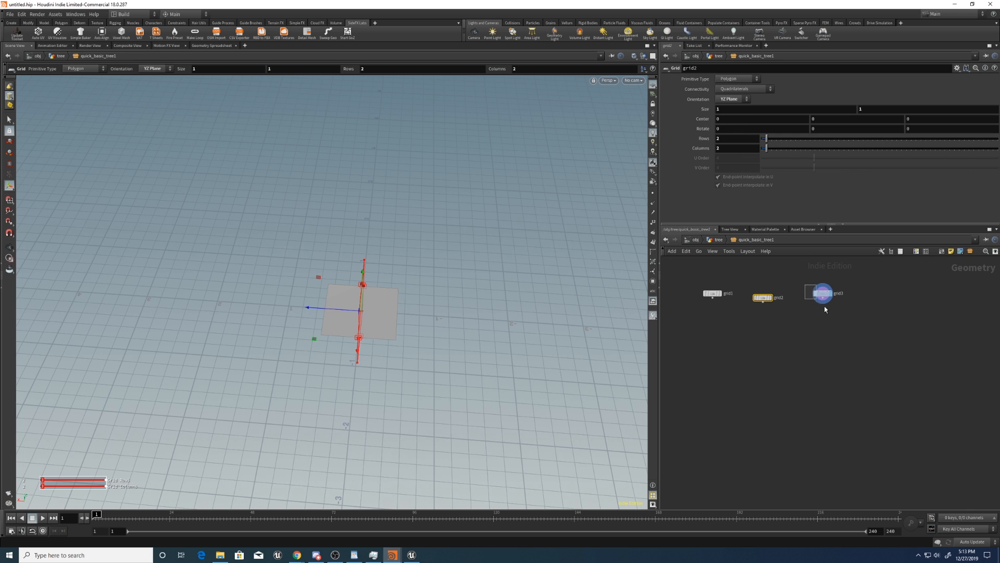
click(822, 293)
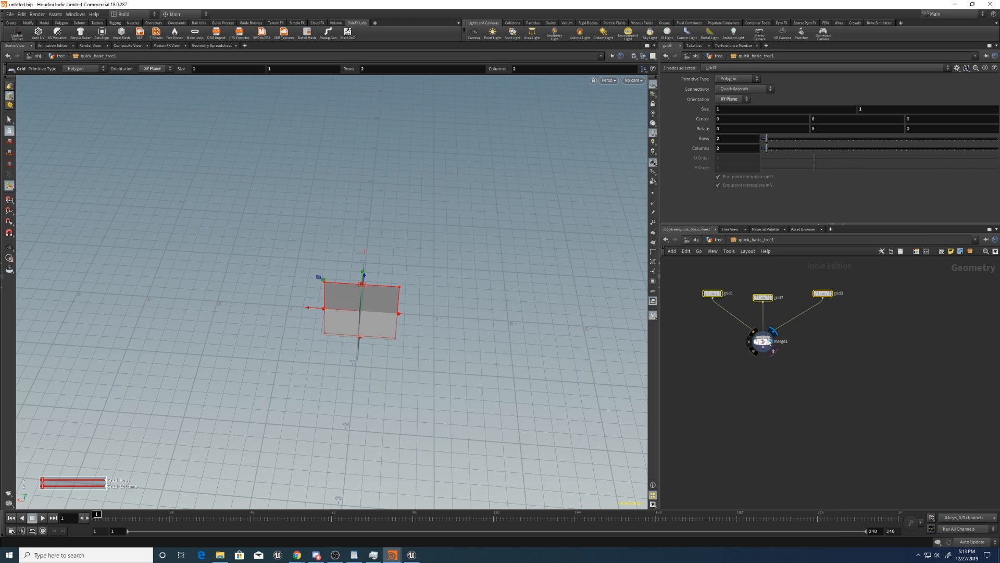
Step: Add a Transform SOP below merge1 and make it the display node
click(763, 341)
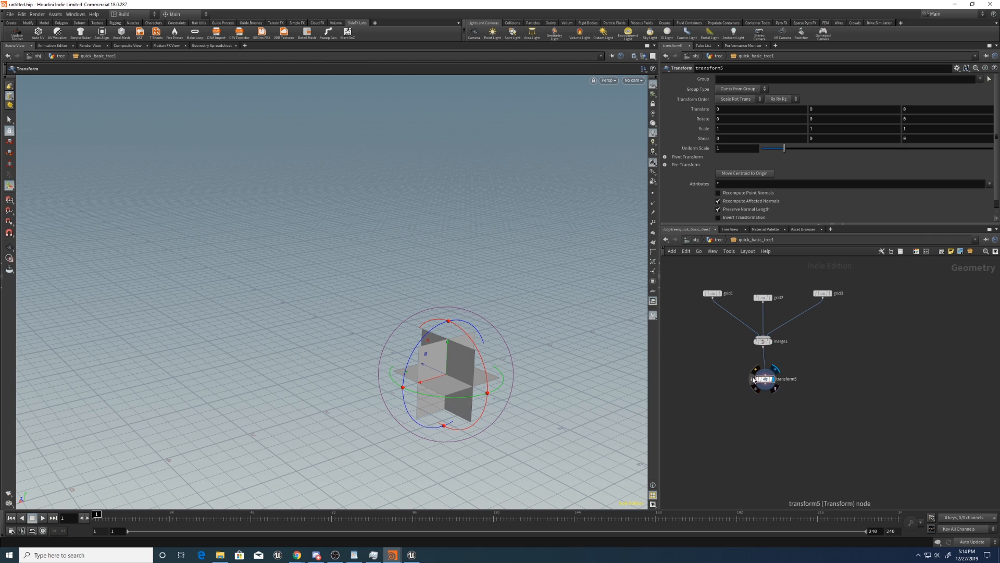
Step: Set the Transform's Pivot Rotate to 45 degrees so the crossed cards form a star cluster
click(665, 157)
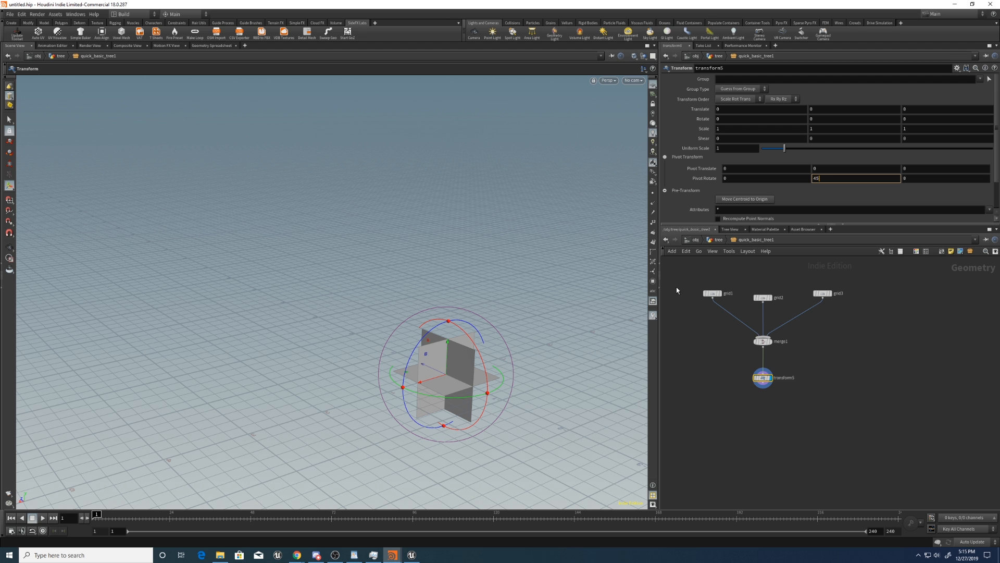
key(Return)
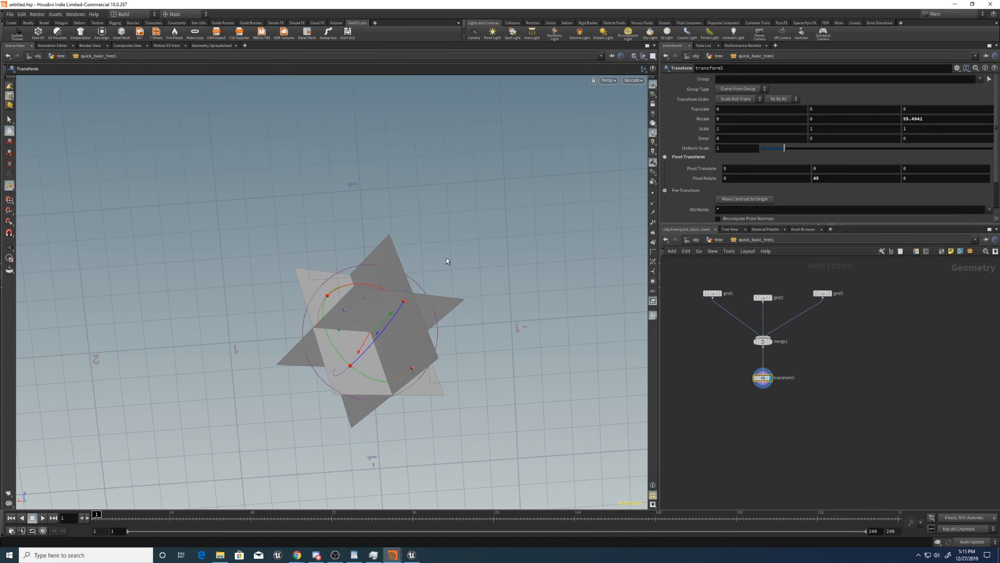
mouse_move(494, 369)
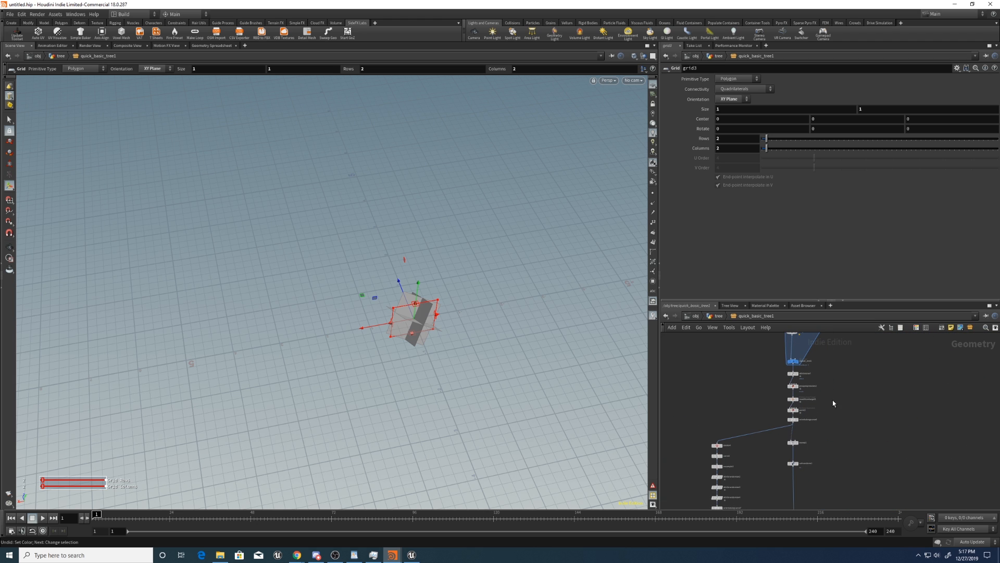
Step: View the loop's branch curves and add an Attribute Wrangle after resample6 for random rotation
click(794, 362)
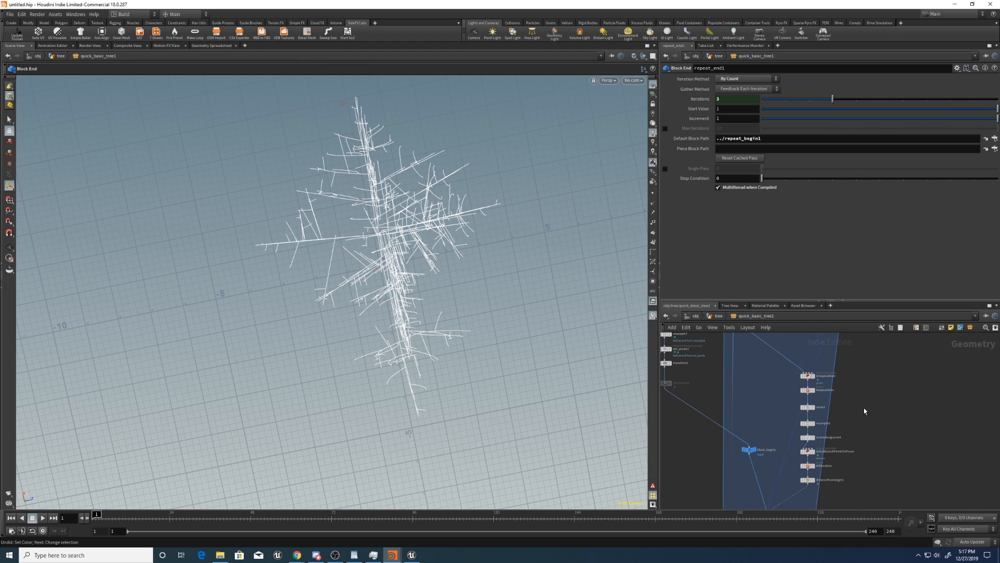
key(tab)
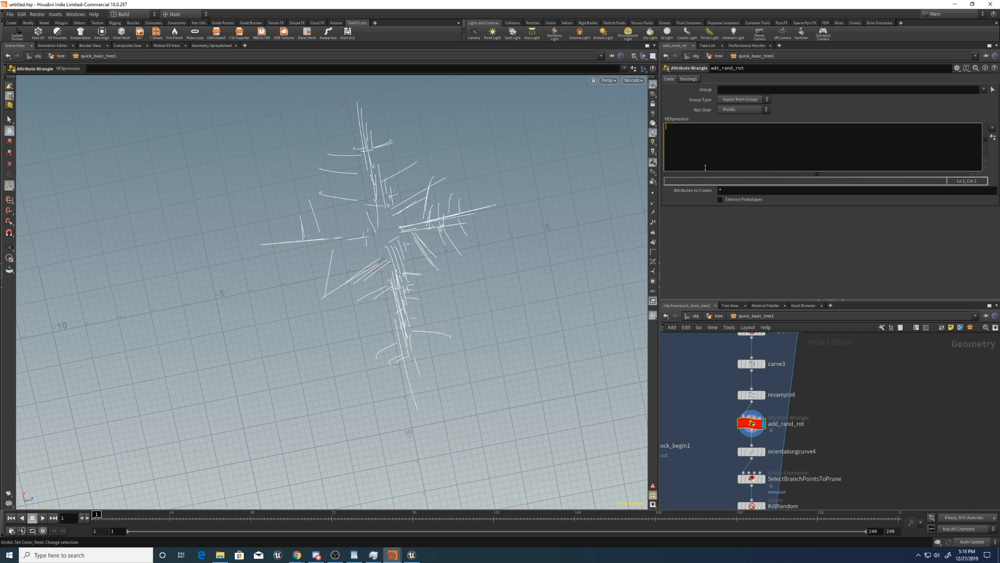
text(f@rot =)
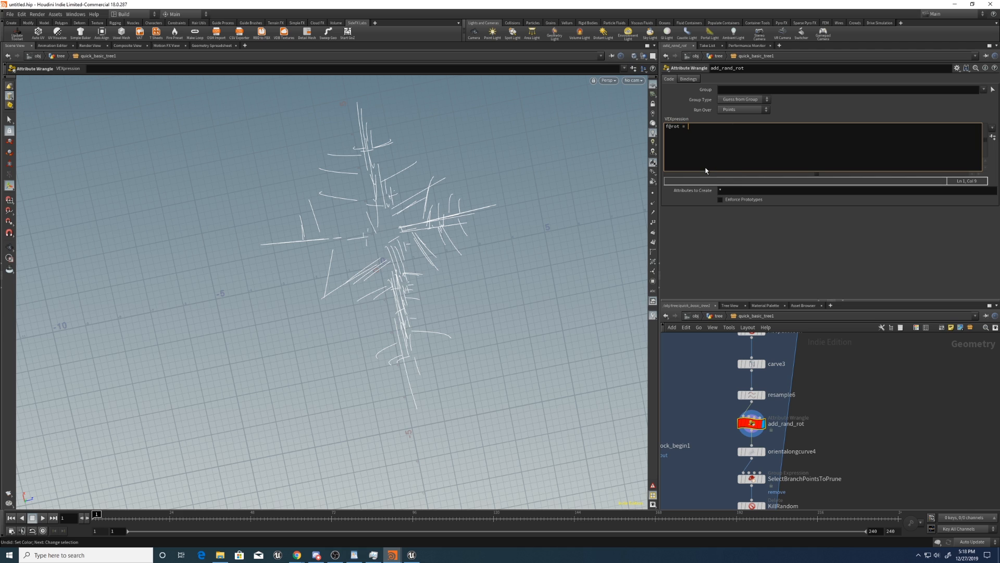
text(fit01()
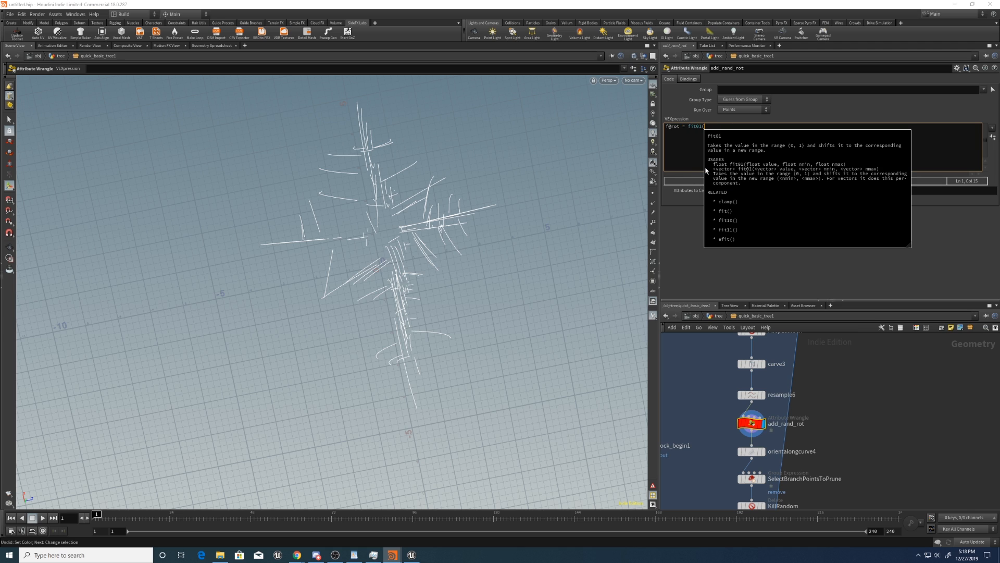
text(rand()
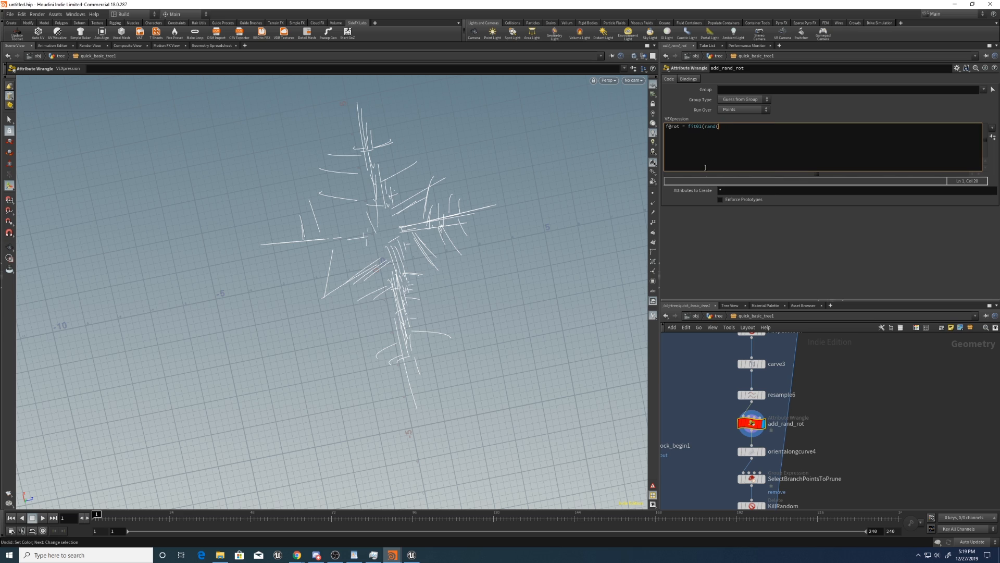
text(@ptnum+1,)
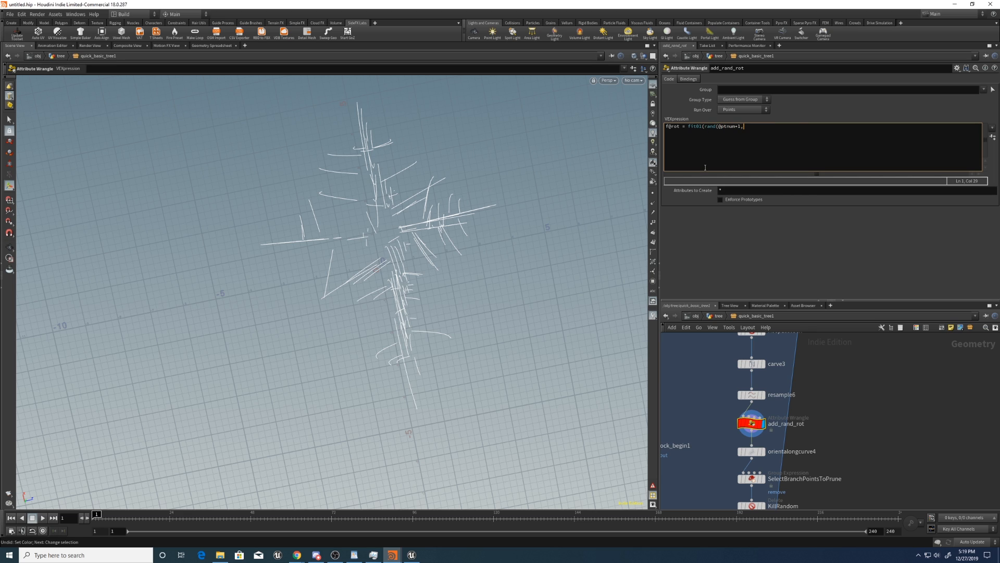
text(*ch("seed)
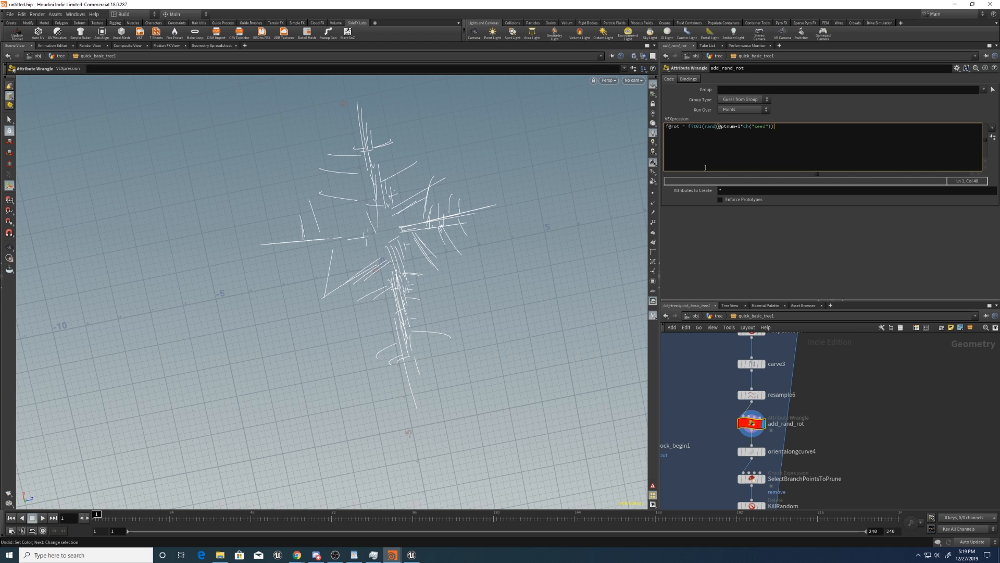
text(,)
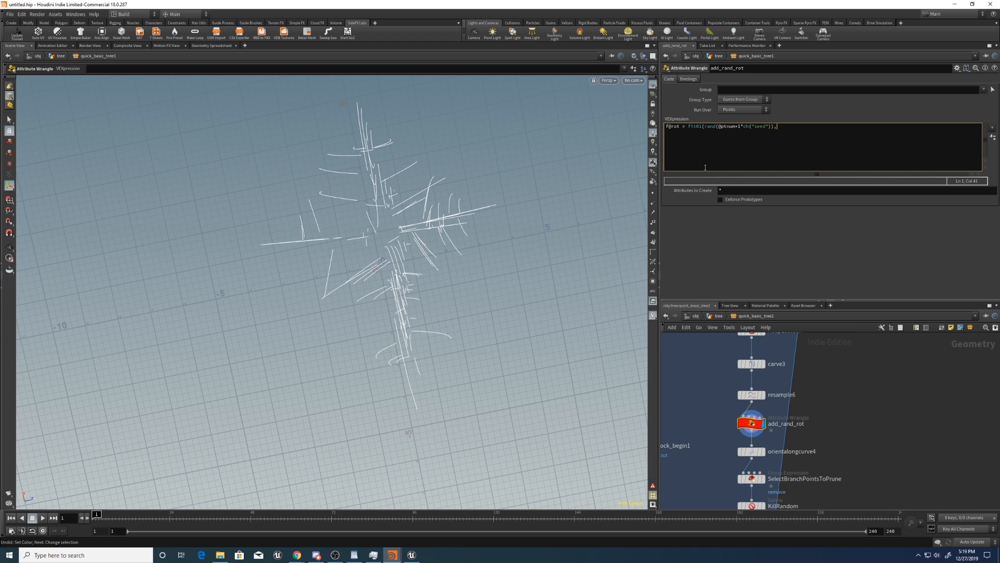
text(-1,)
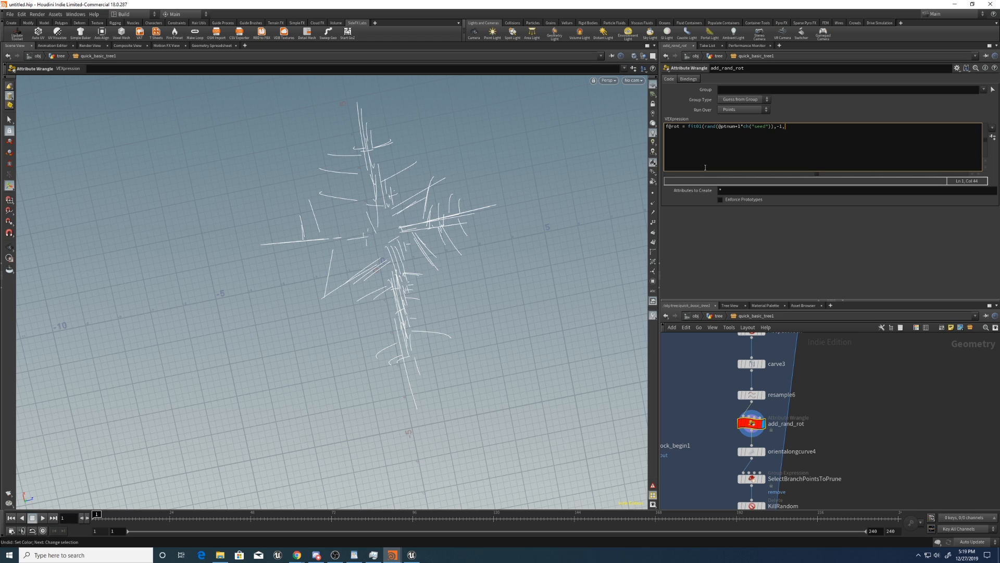
text(1))
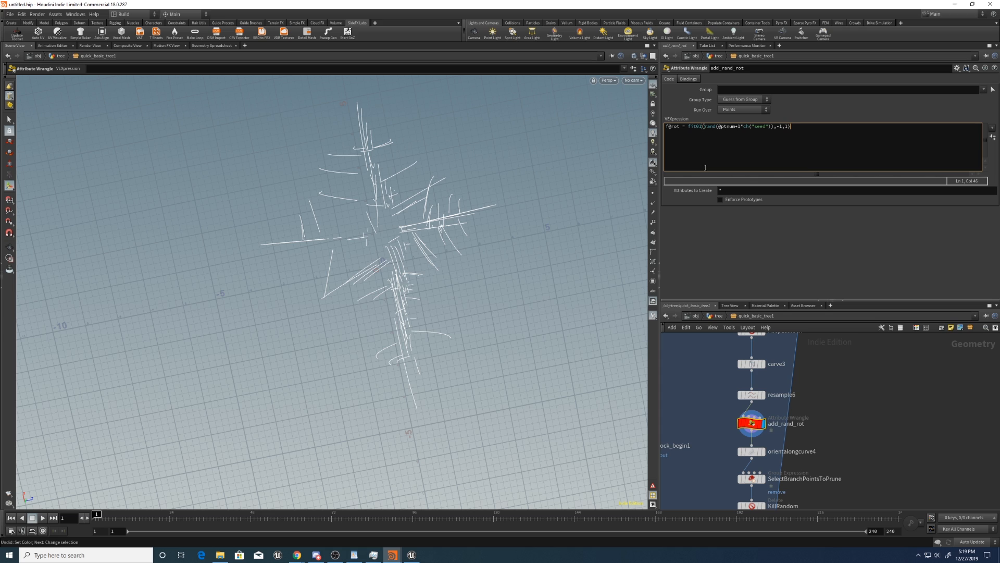
text(;)
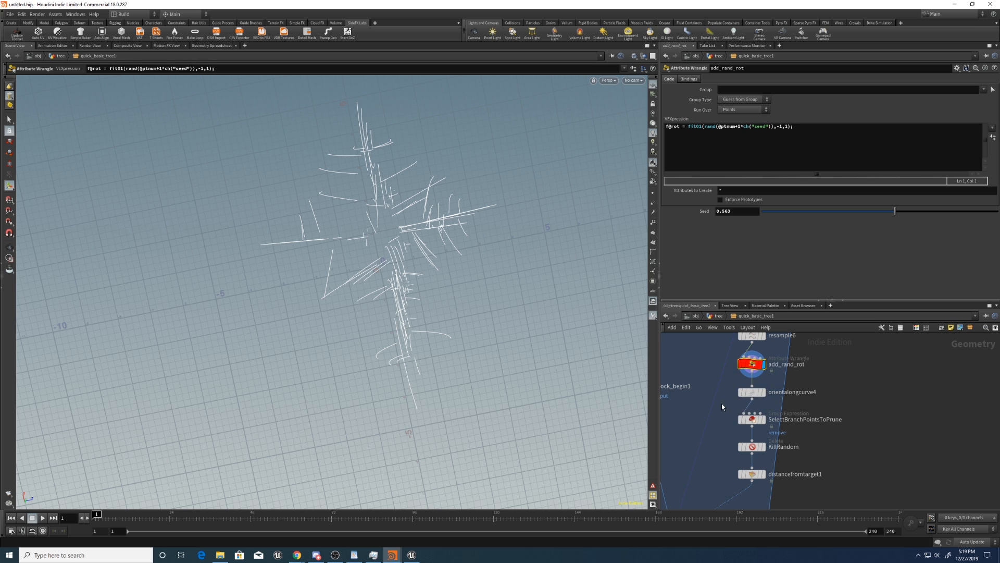
Step: Set orientalongcurve4's Twist Per to Scale by Attribute so twist follows rot
click(751, 392)
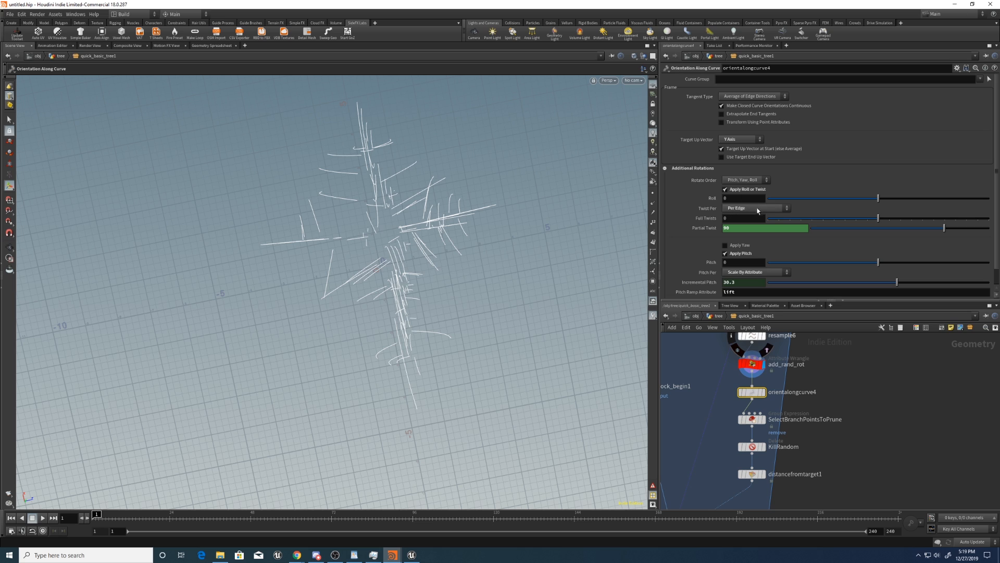
click(754, 208)
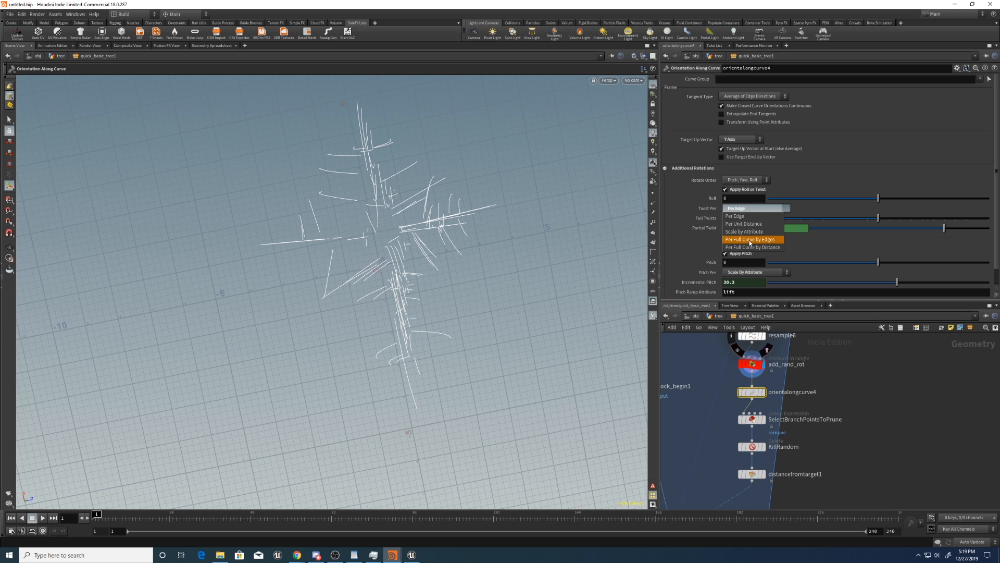
click(744, 231)
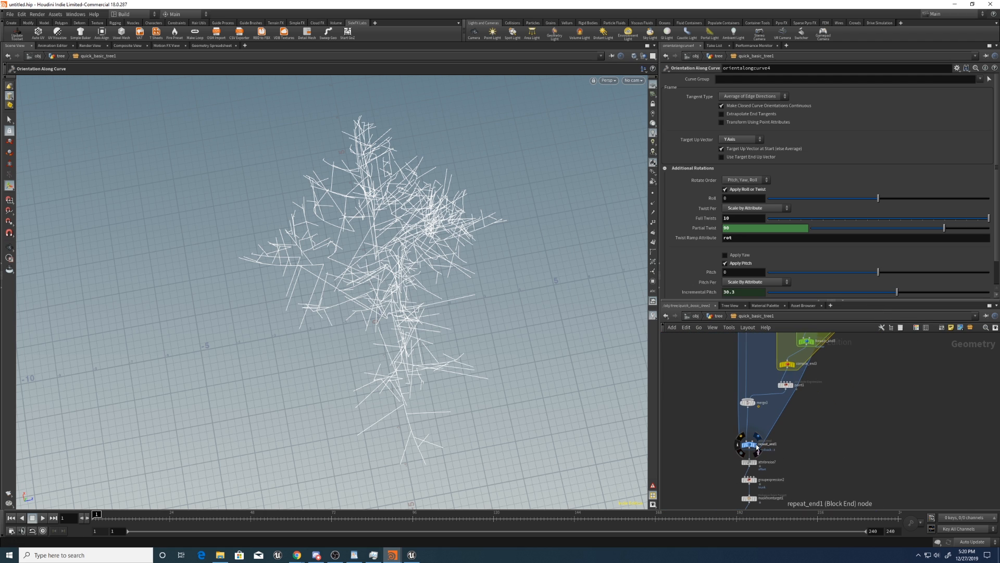
Step: Select add_rand_rot and change its Seed slider to show the finished twisted tree
click(741, 447)
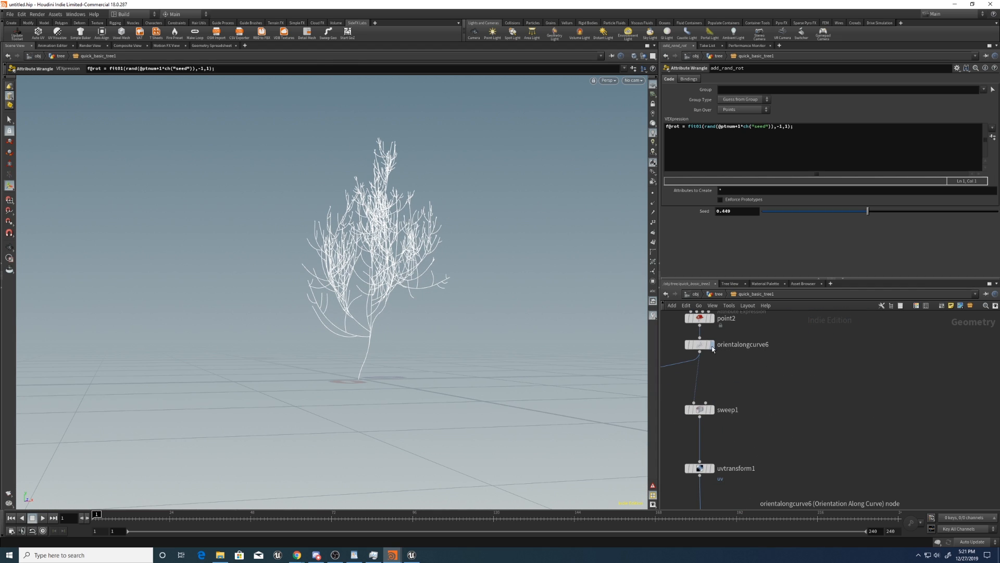
Step: Select orientalongcurve6 on the trunk group and start a new wire from its output
click(699, 343)
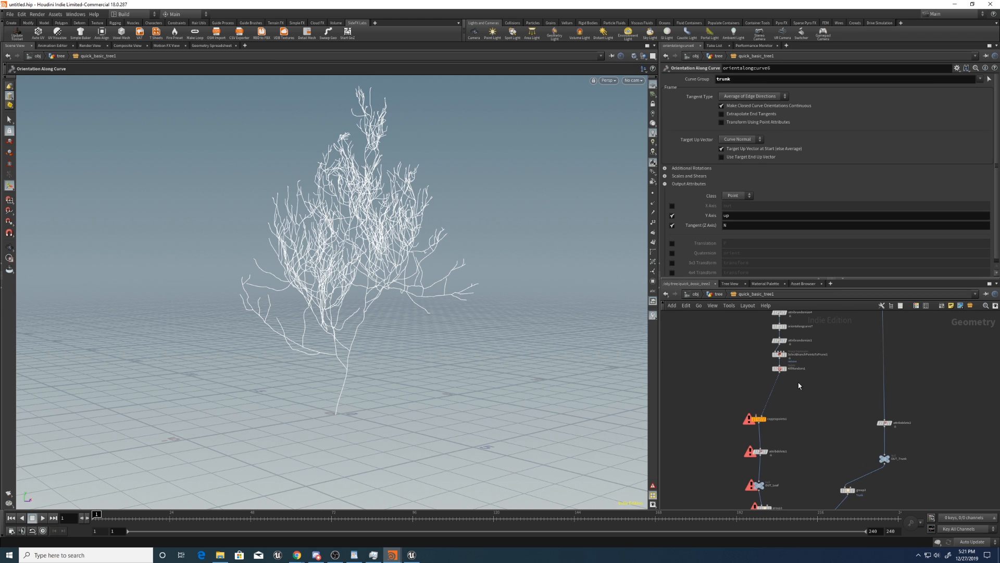
click(779, 368)
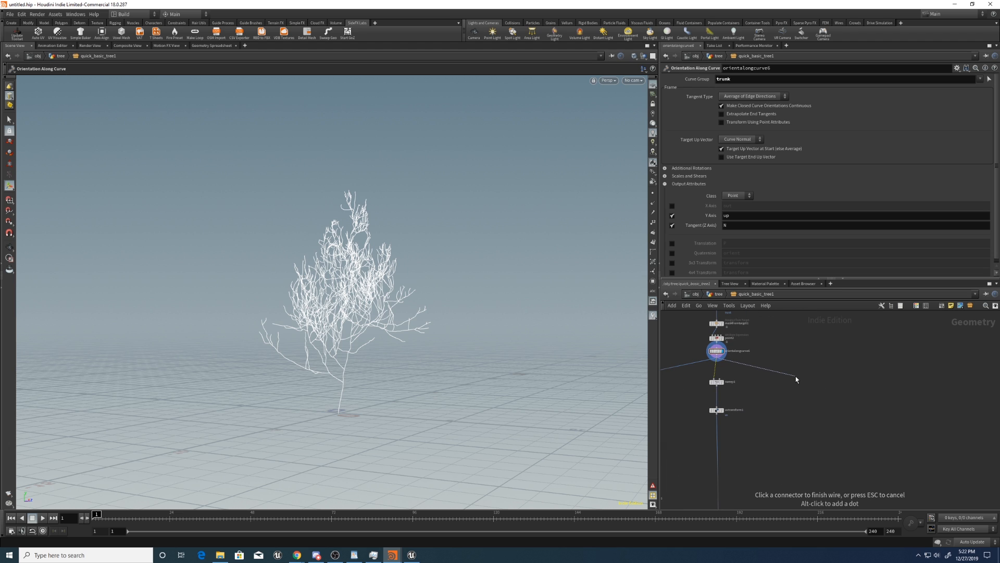
Step: Add a Blast node deleting the trunk point group so only branches remain
click(796, 375)
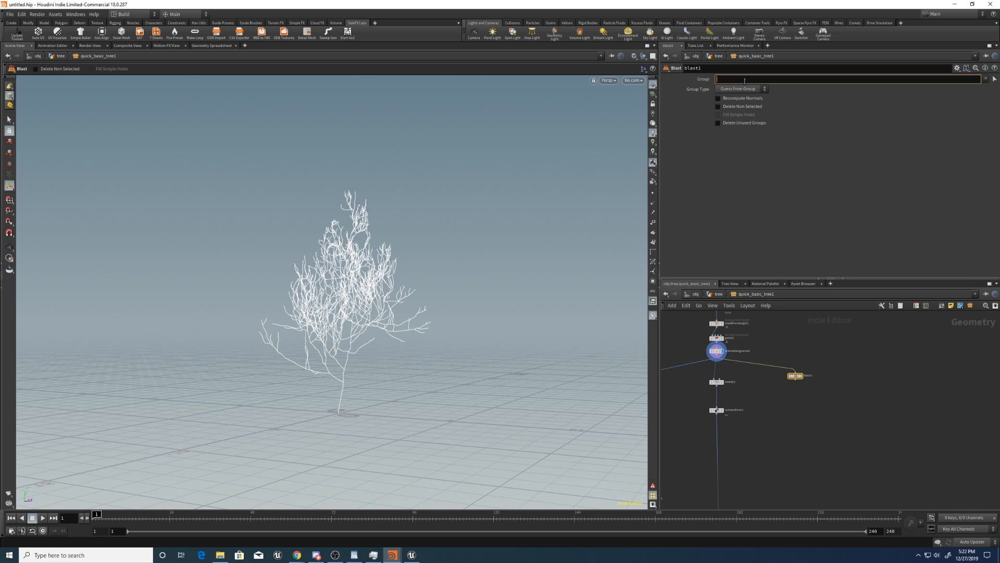
text(trunk)
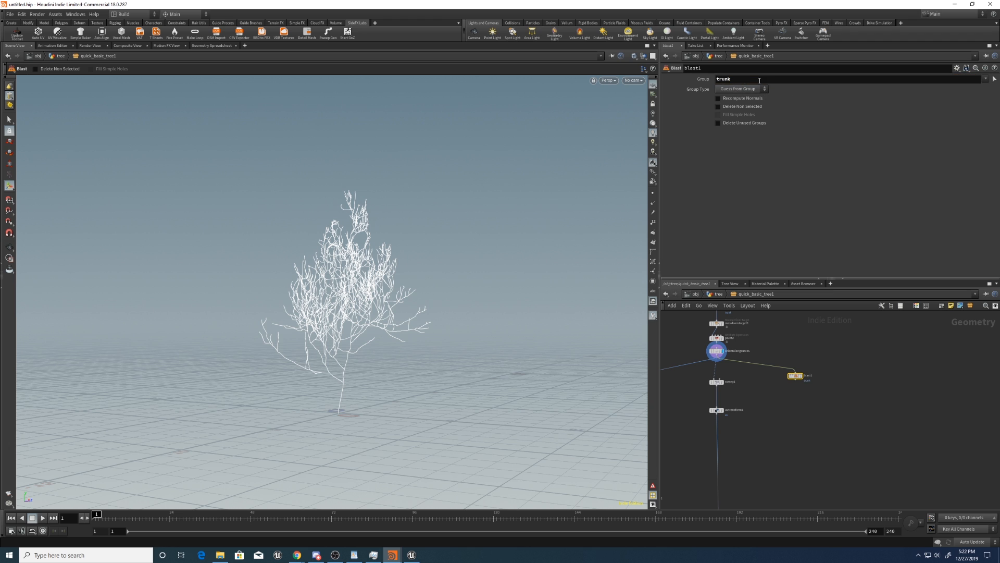
click(742, 88)
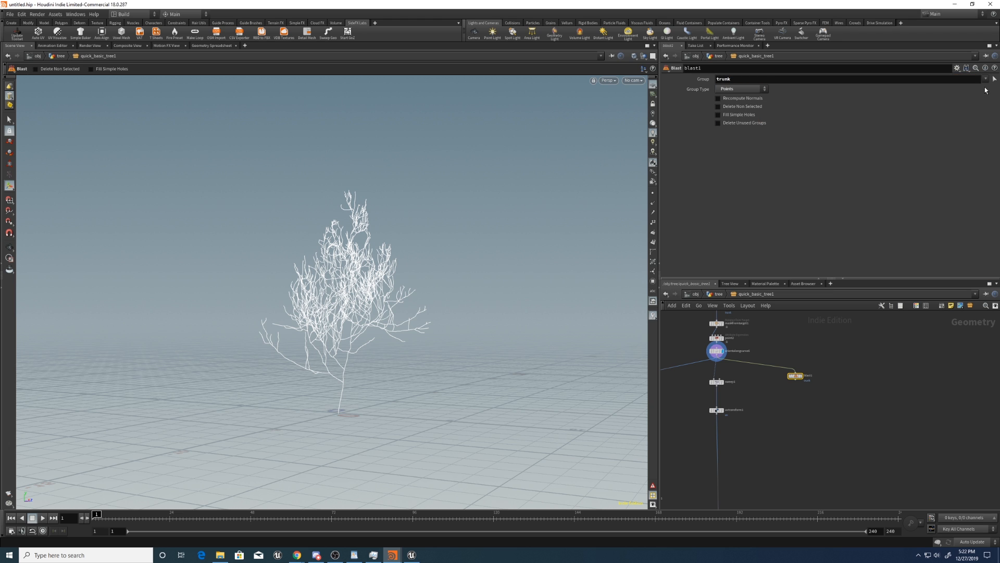
click(795, 376)
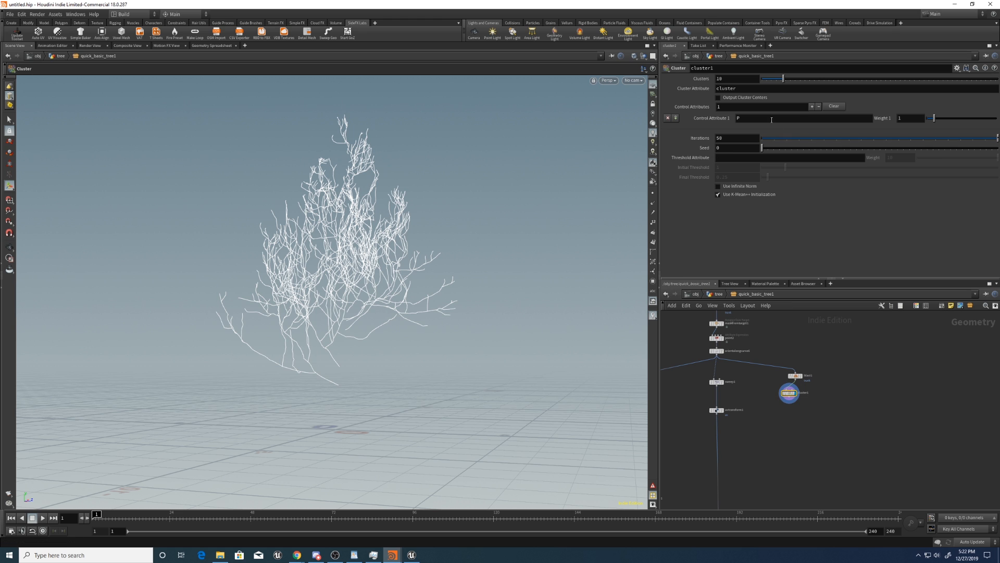
mouse_move(643, 298)
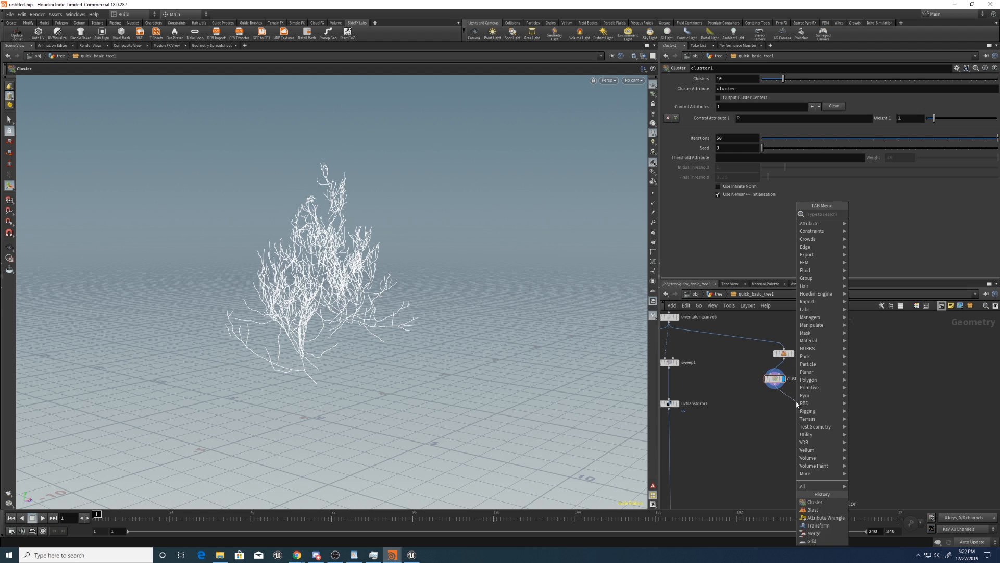
Step: Add a Color SOP after the Cluster node with Color Type Random from Attribute
click(823, 510)
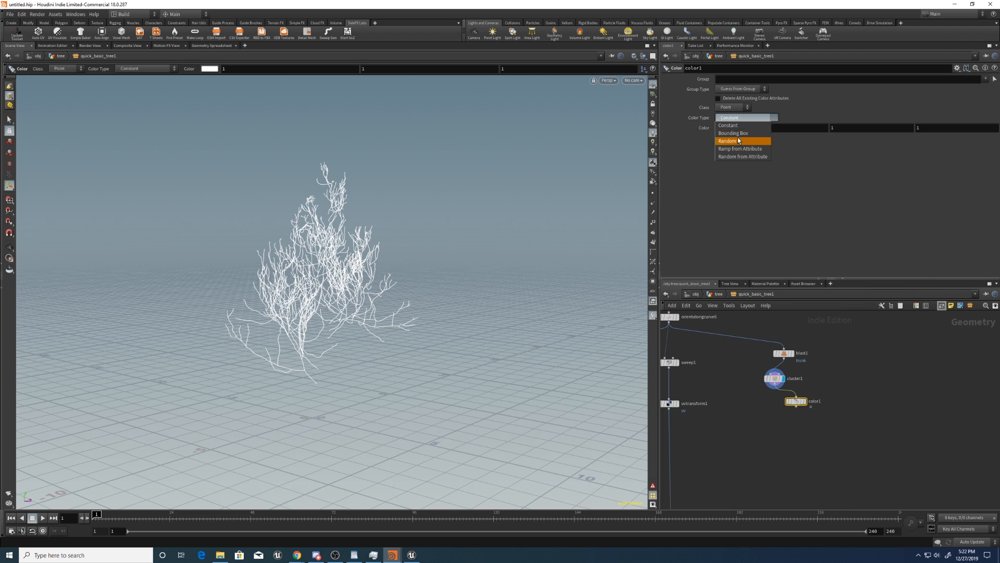
click(739, 148)
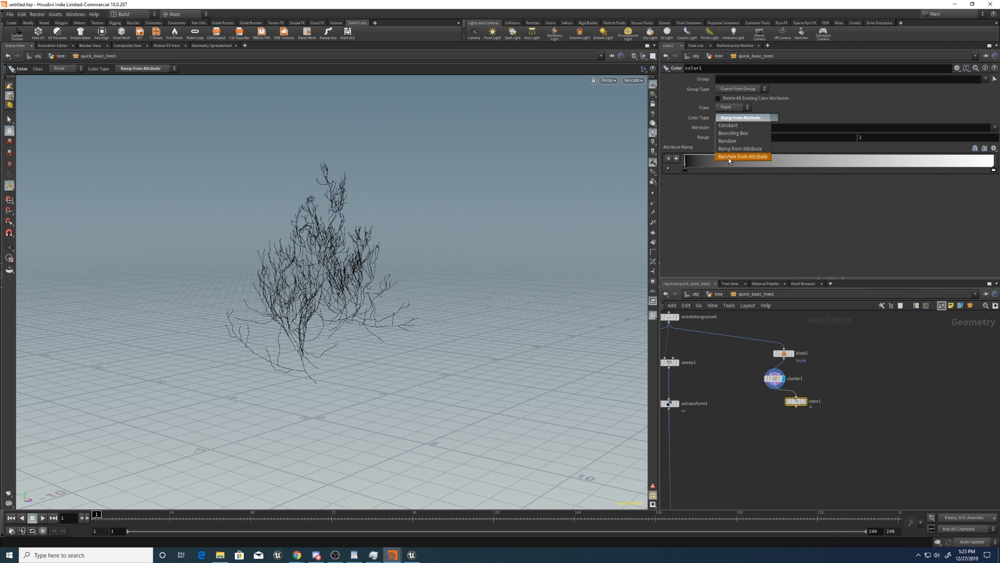
click(742, 158)
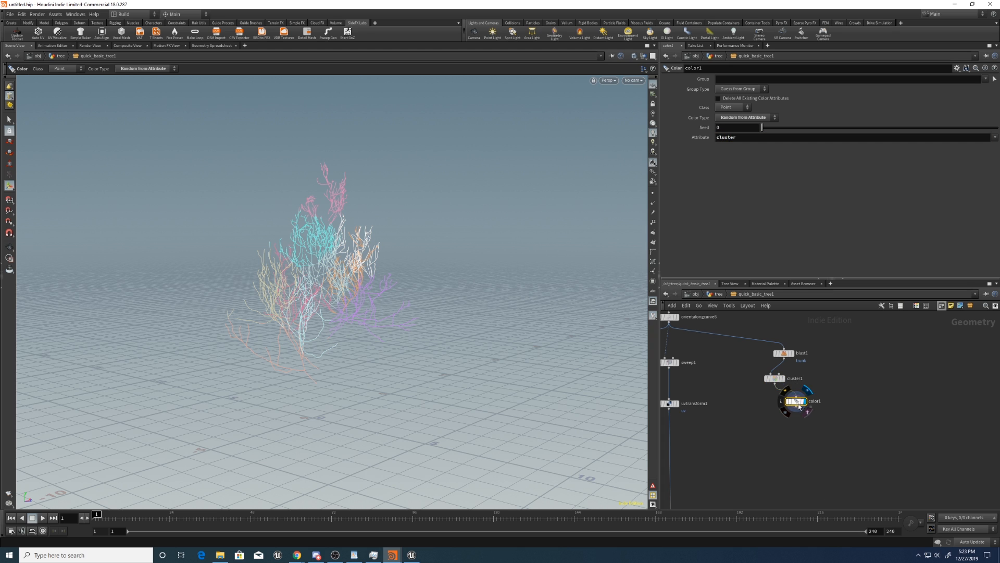
Step: Orbit the tree to inspect the per-cluster branch colors
drag(318, 256, 227, 133)
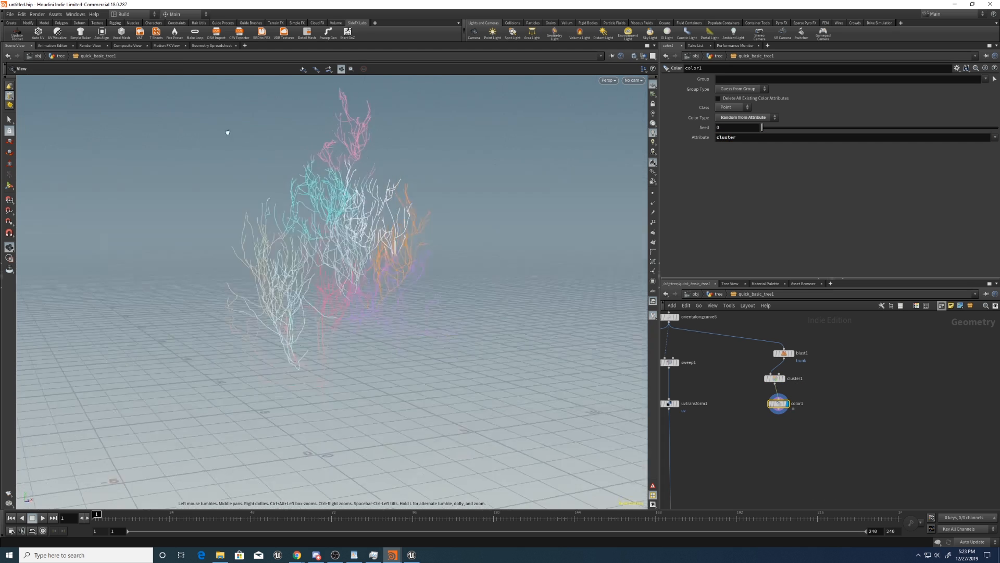